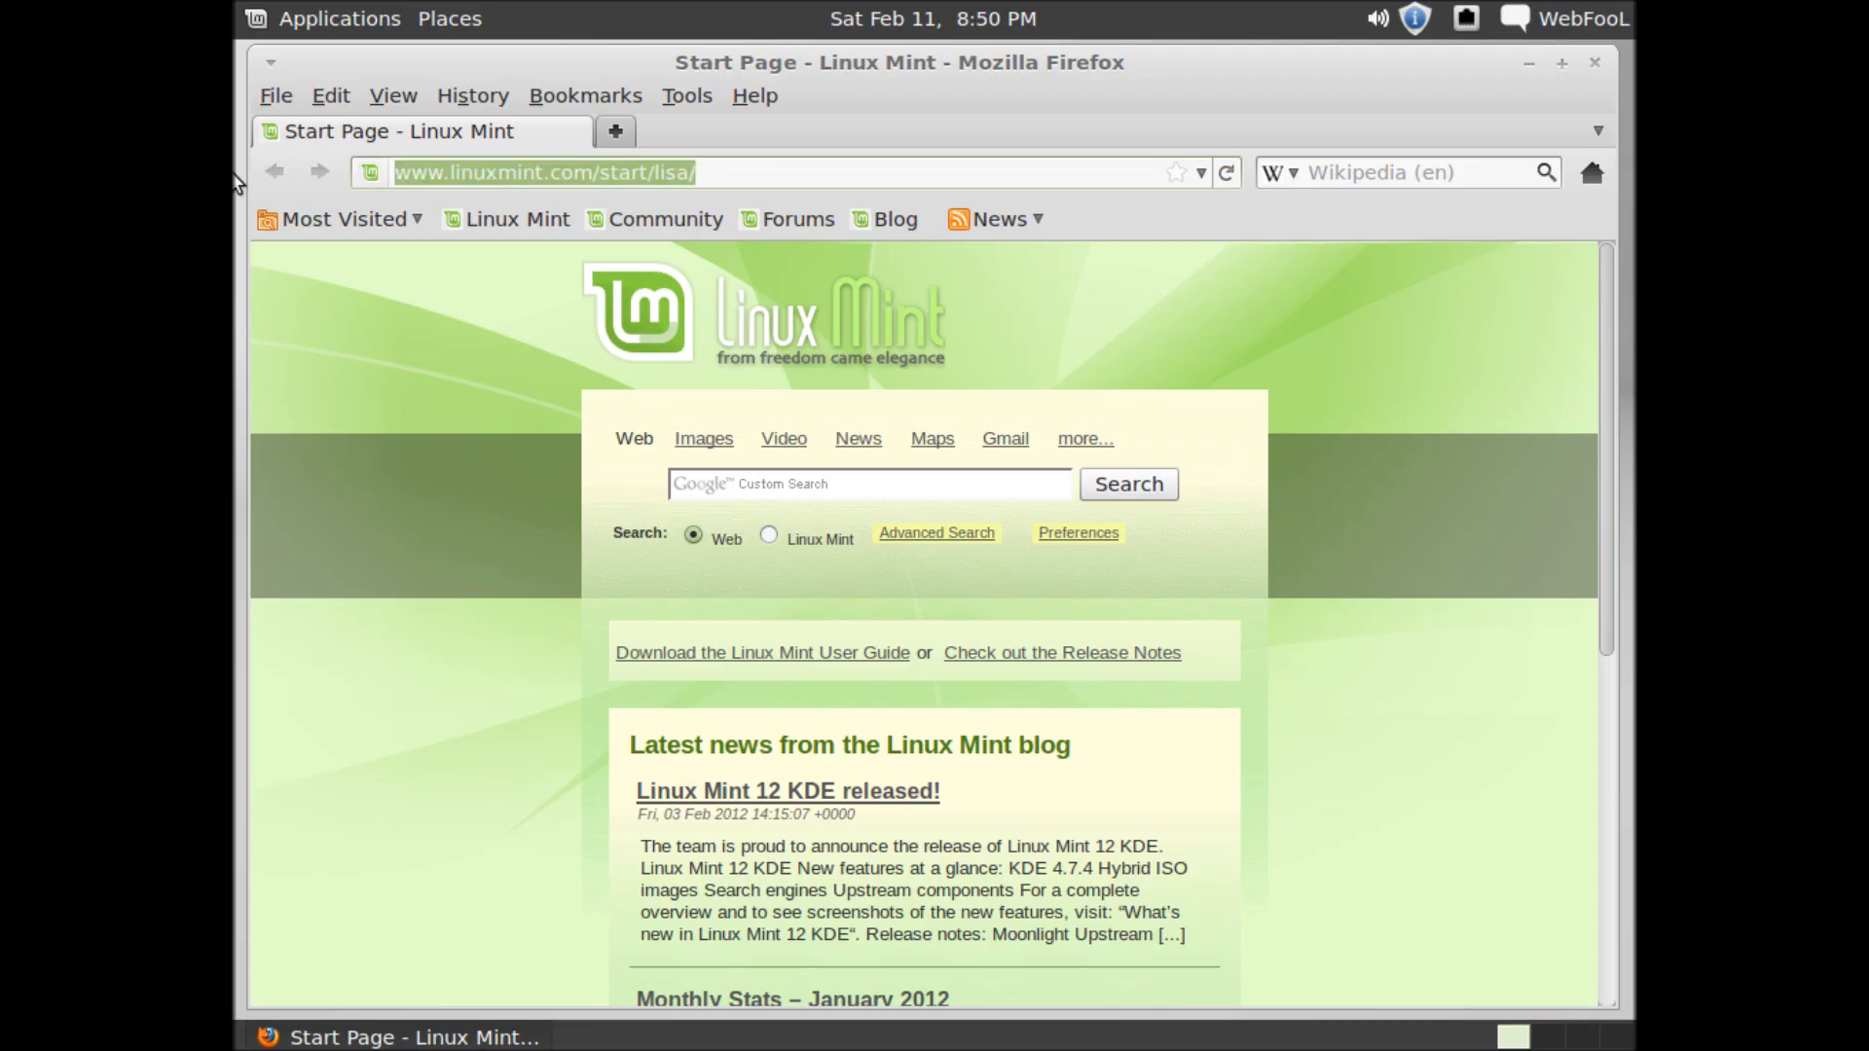
type("www.face")
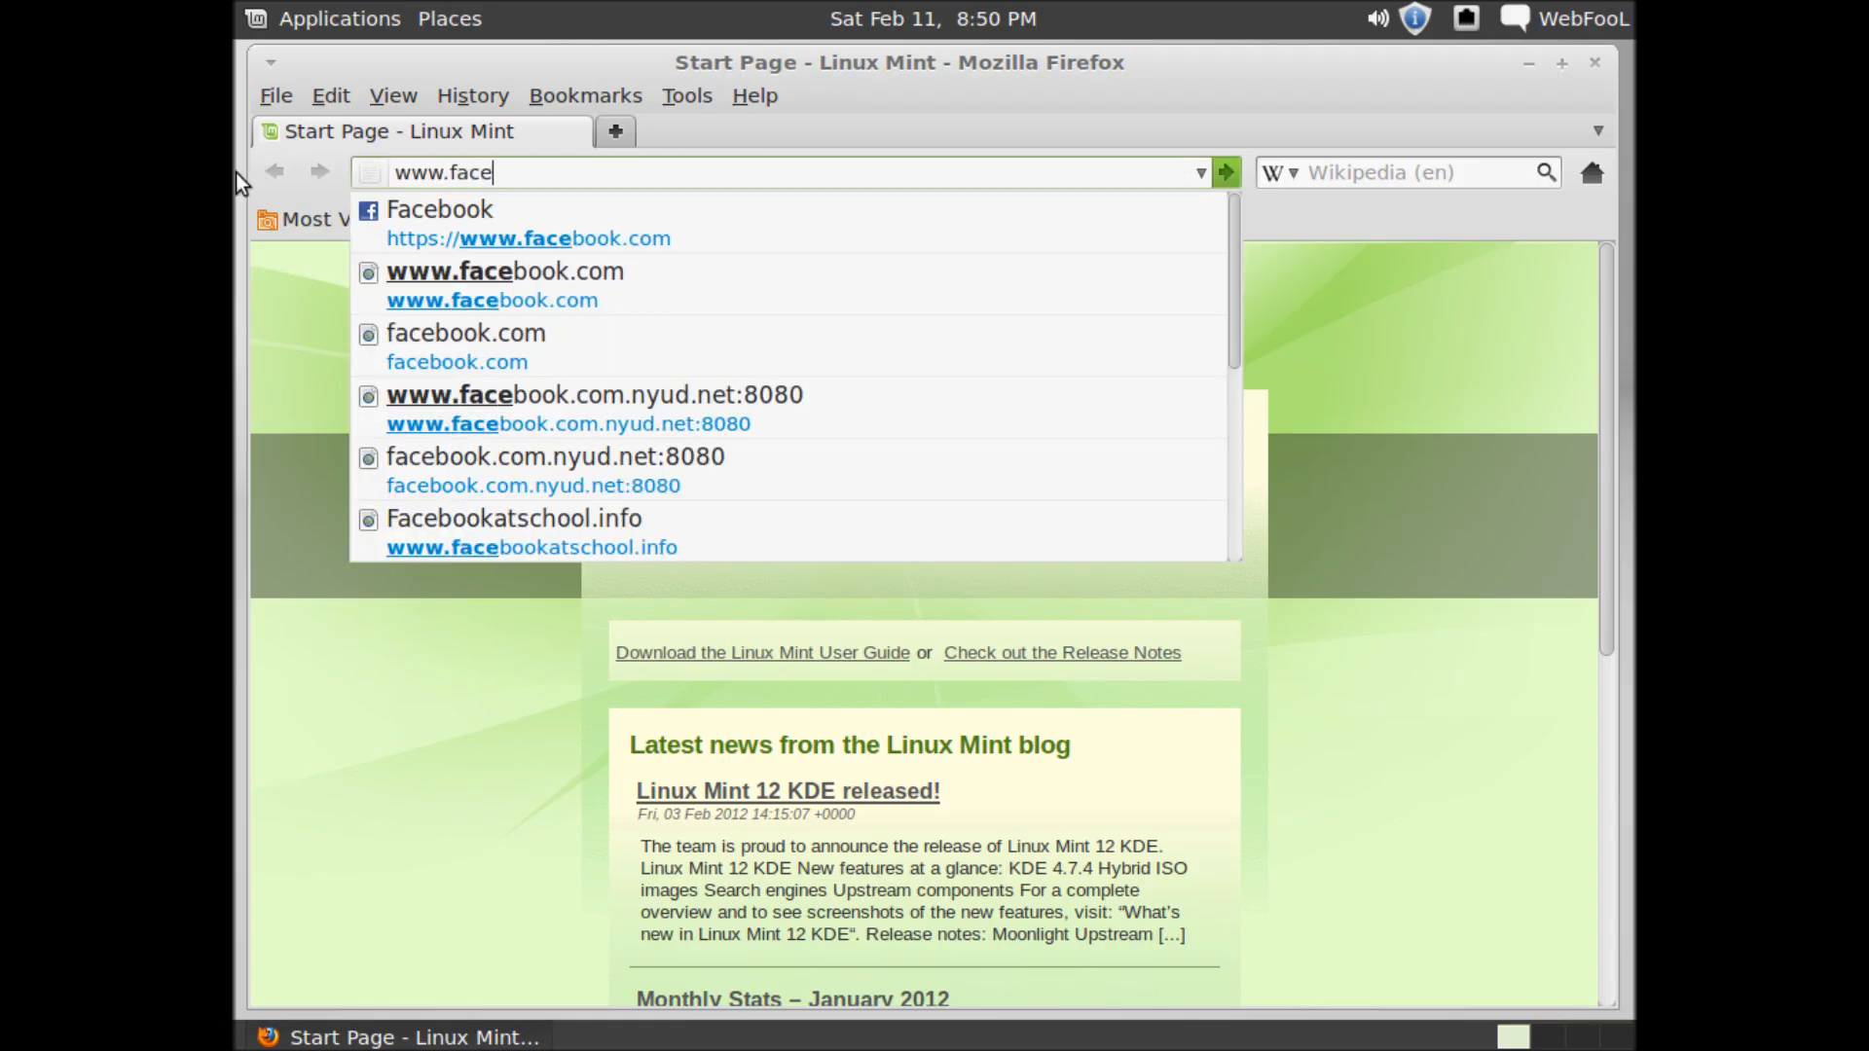
left_click(440, 208)
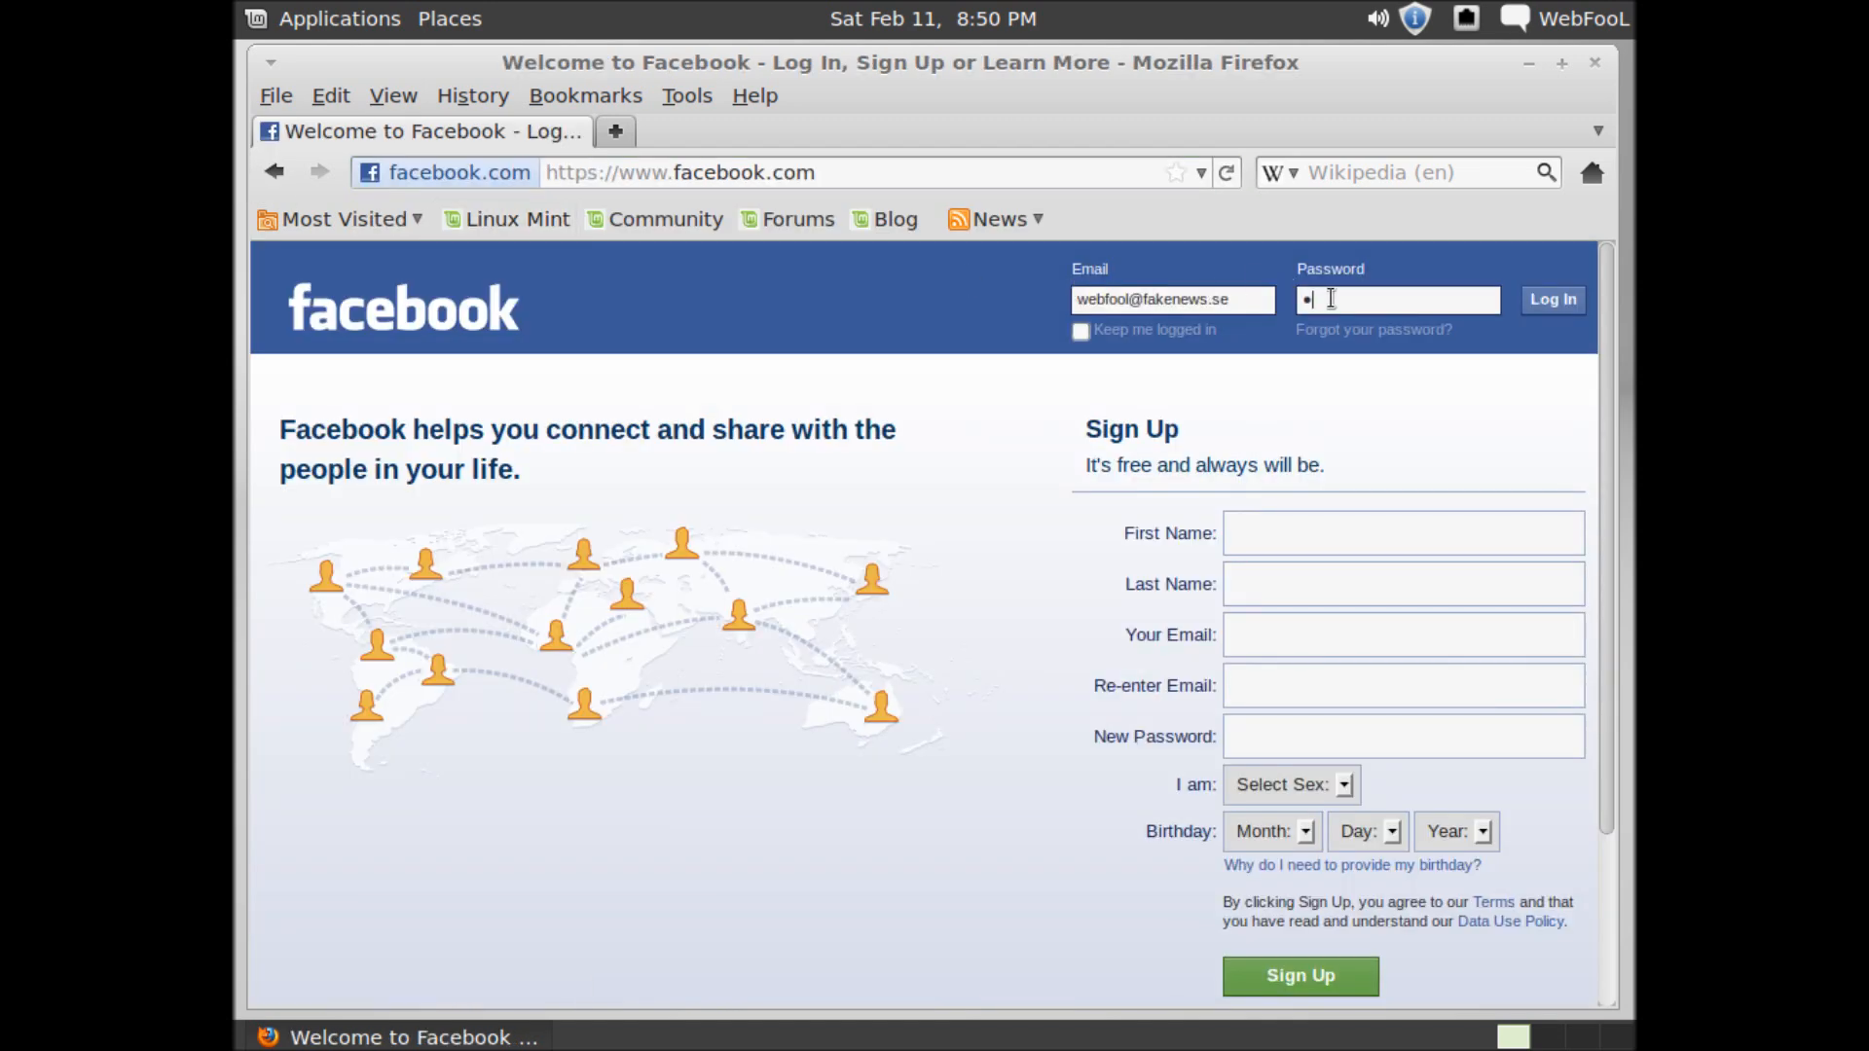
type("password")
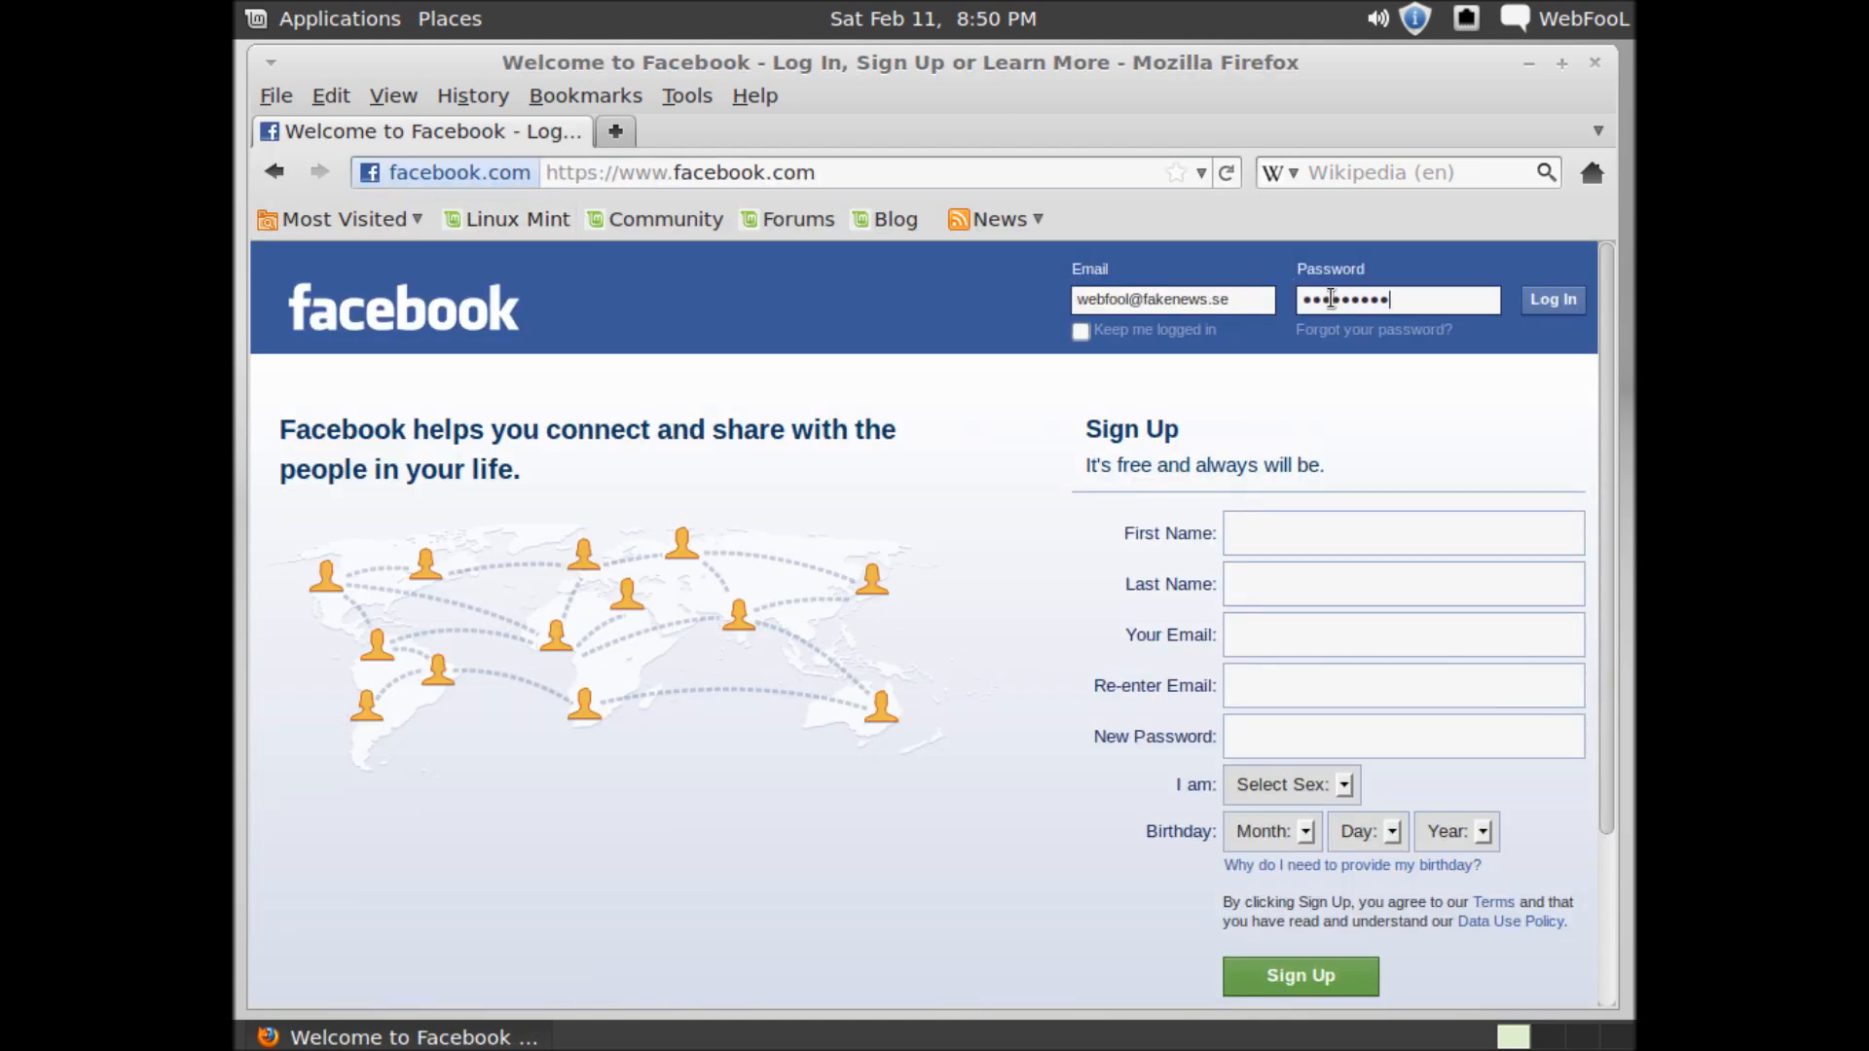
type("•")
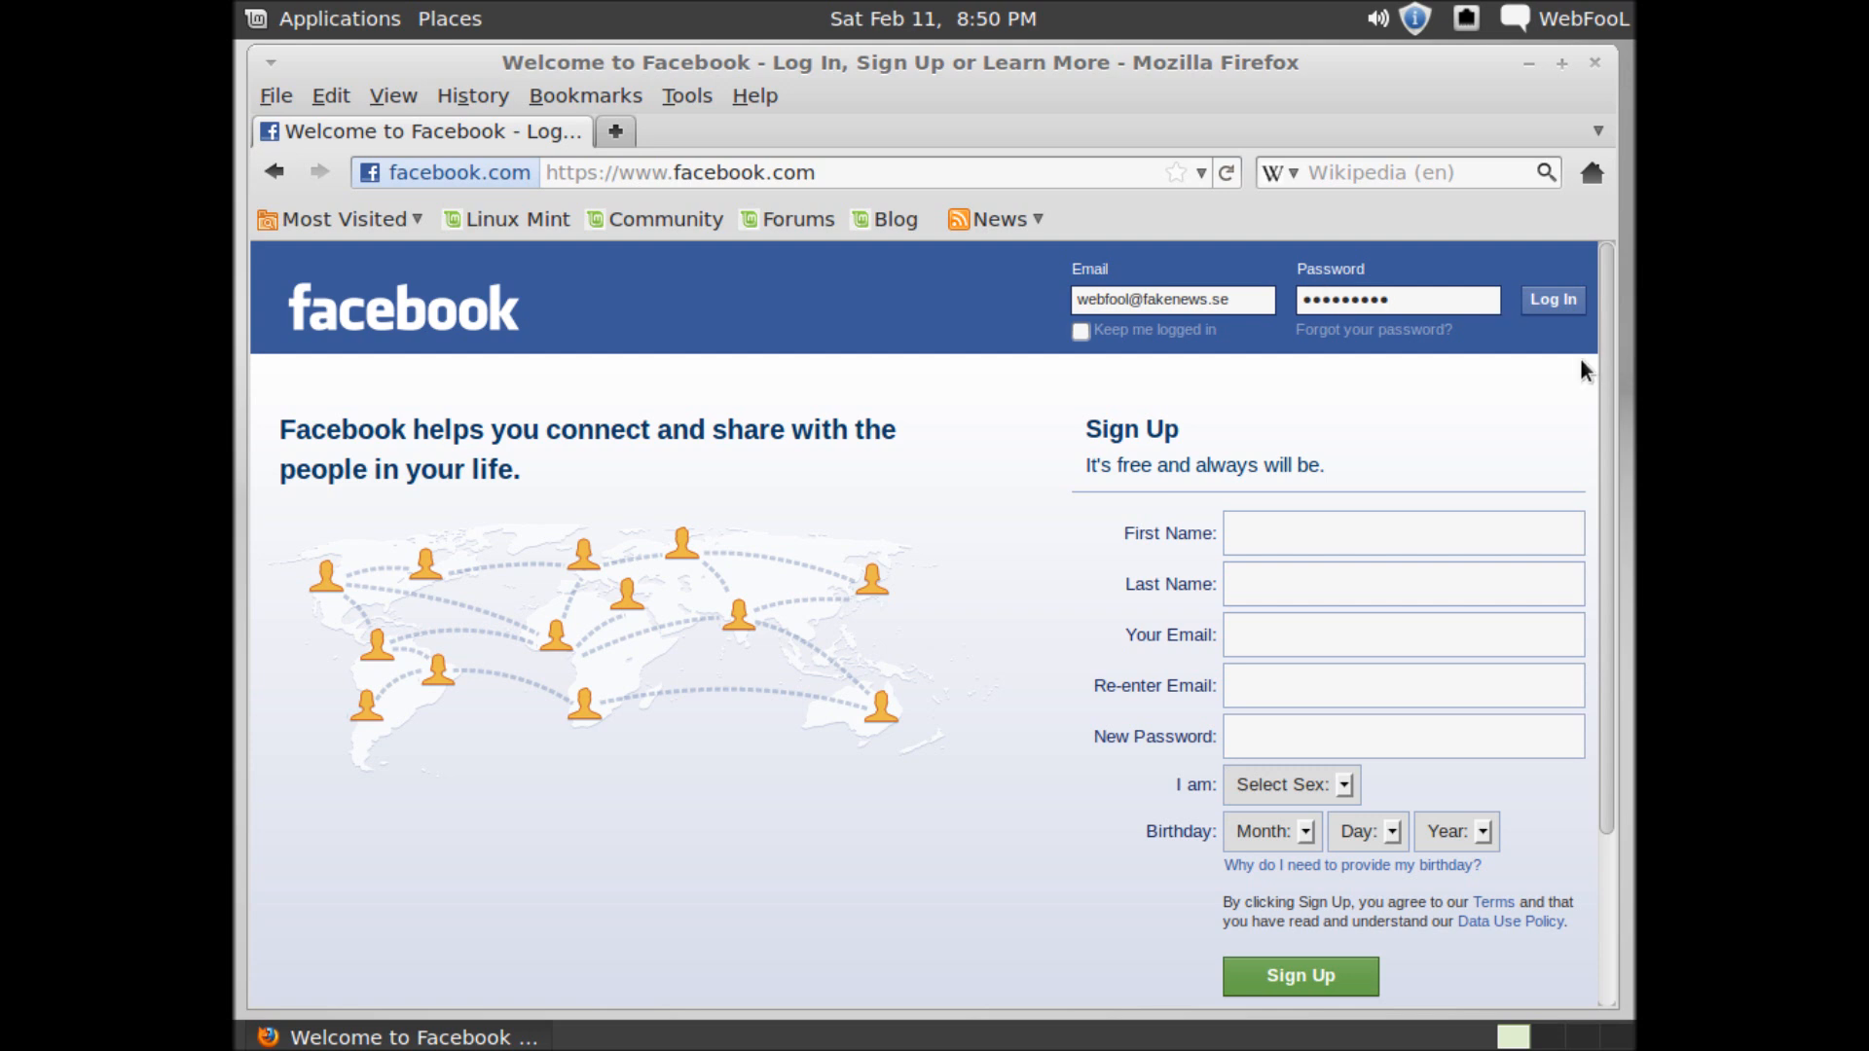
left_click(1551, 300)
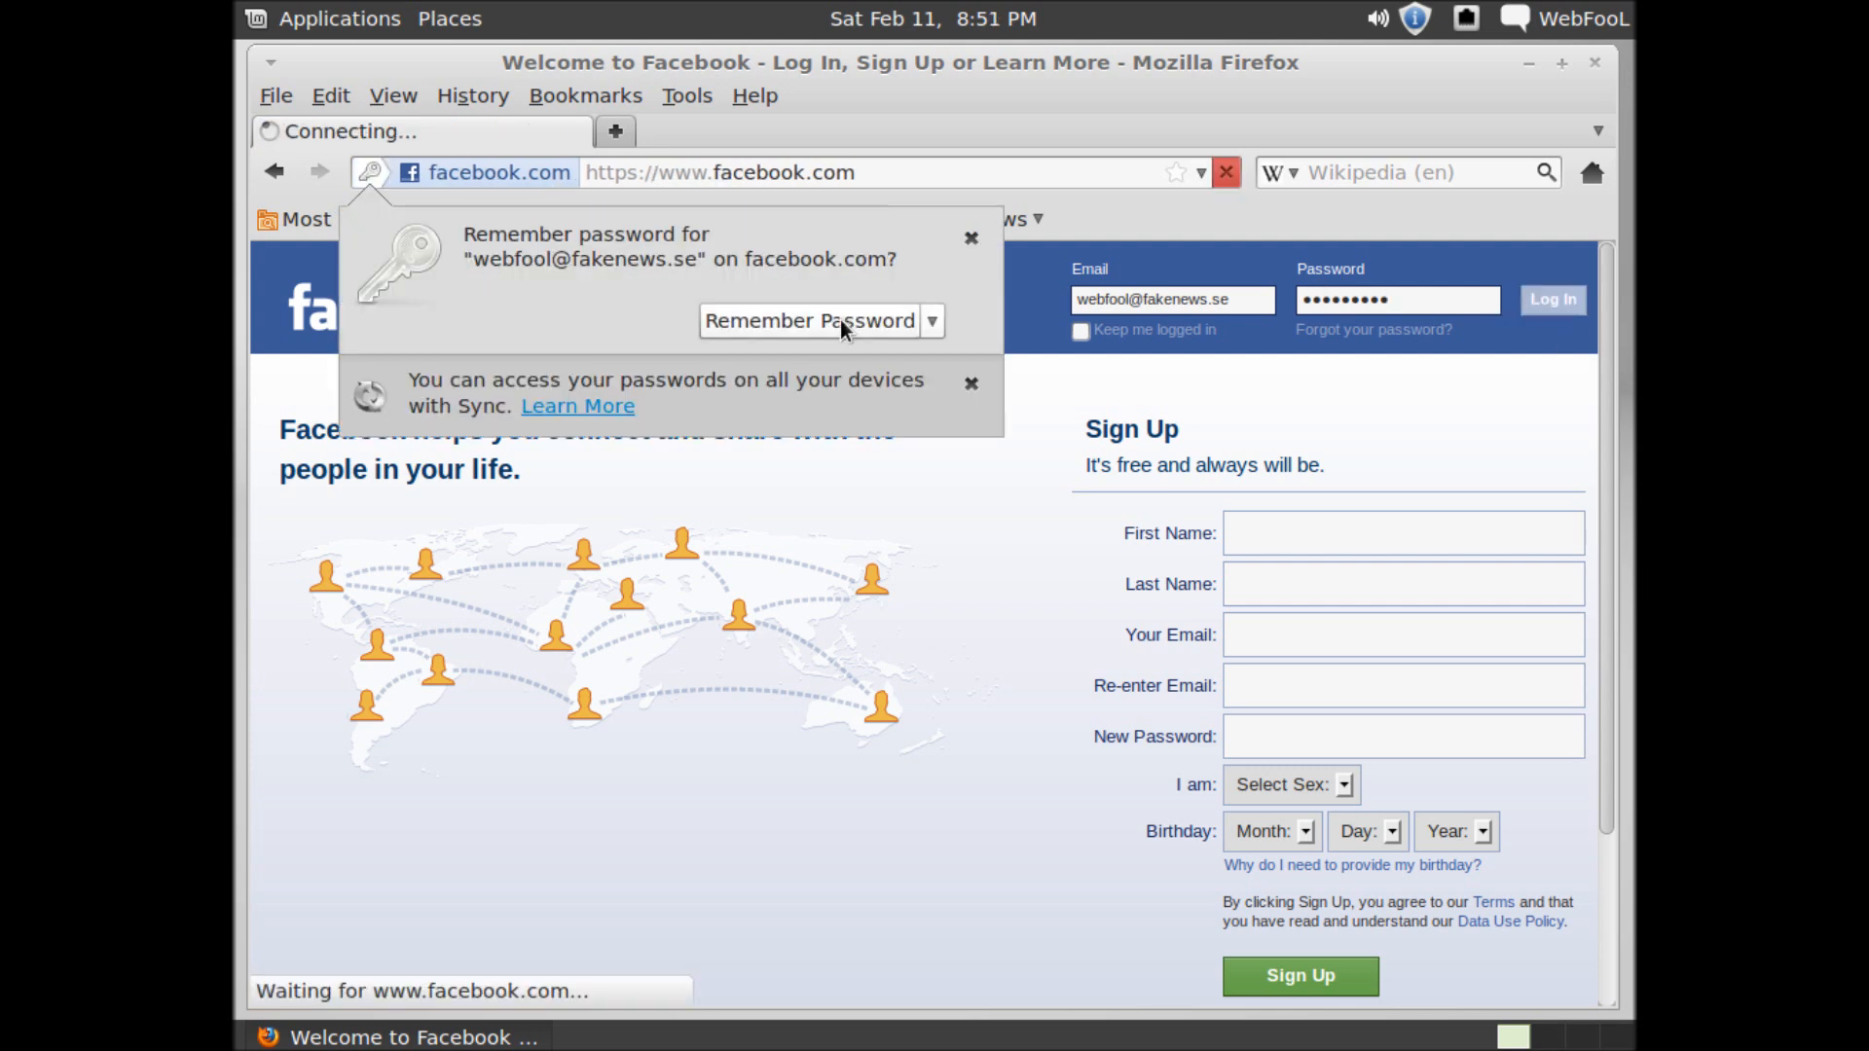
Bring up the Untangle organisation page and scroll through its description and history
left_click(973, 235)
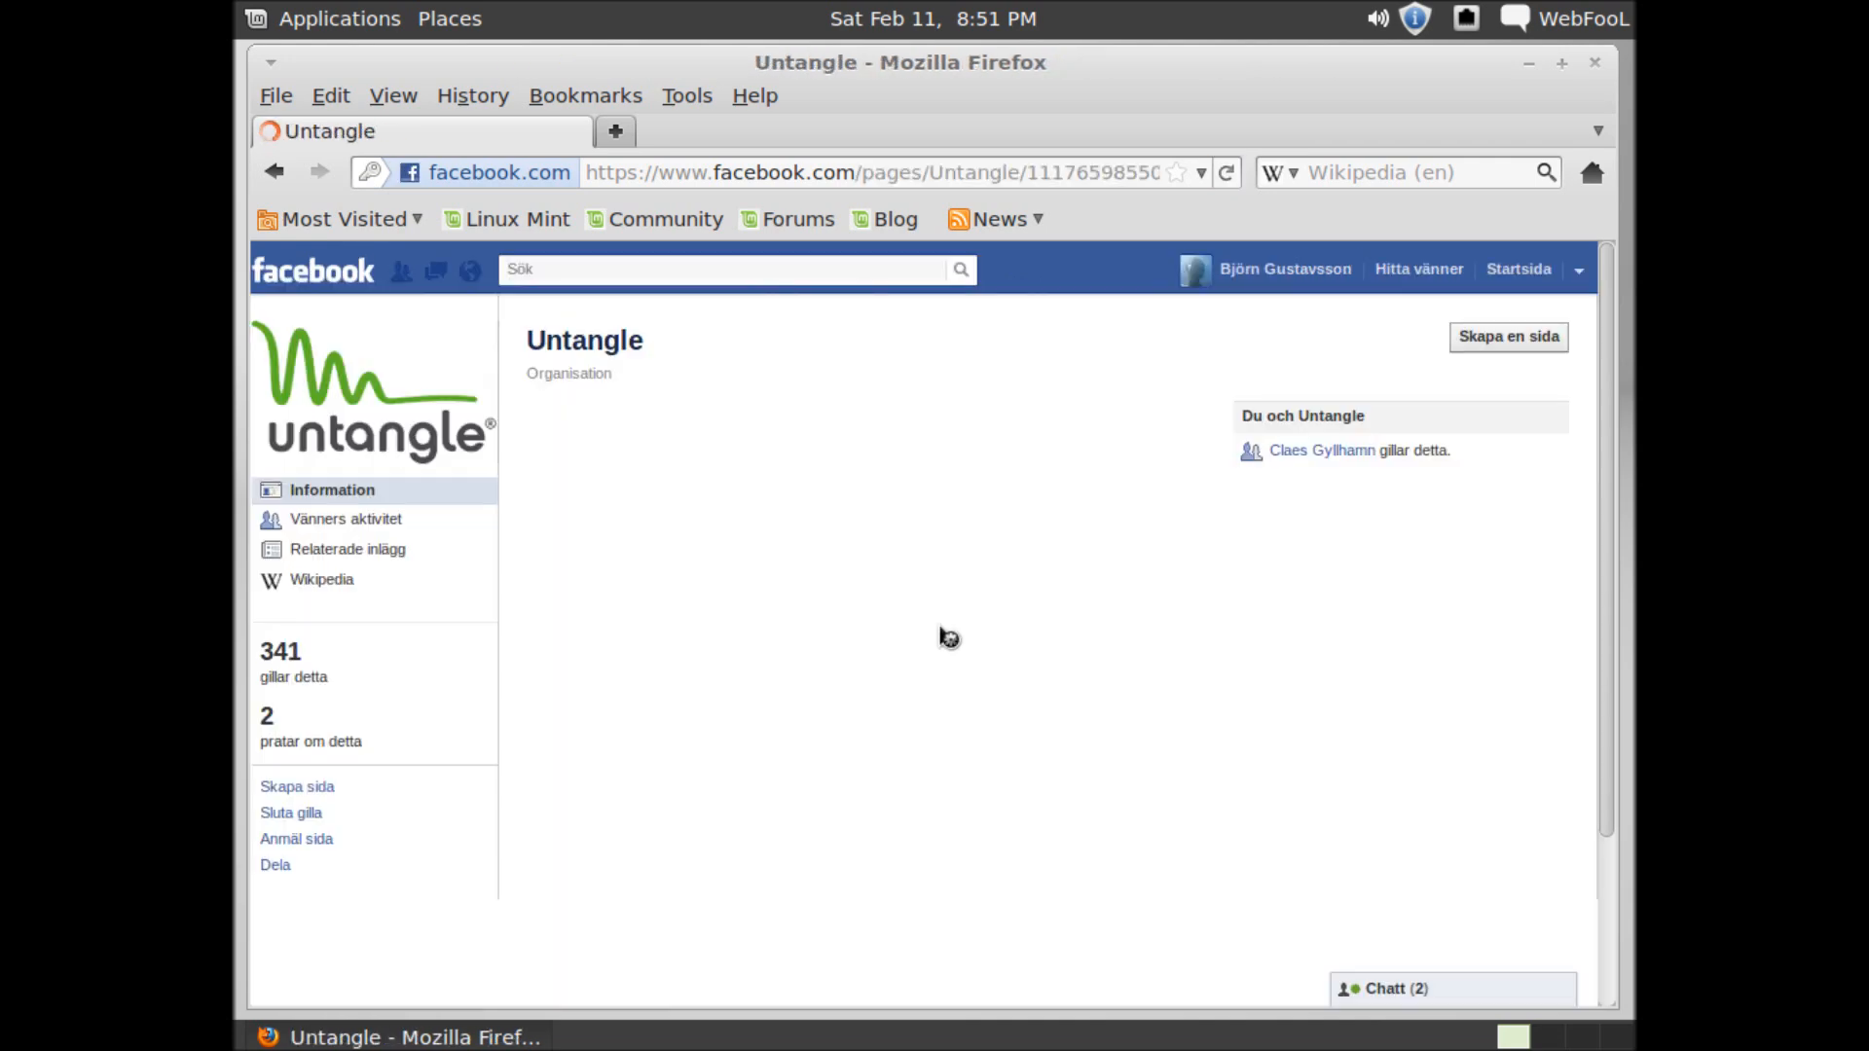
scroll("down", 3)
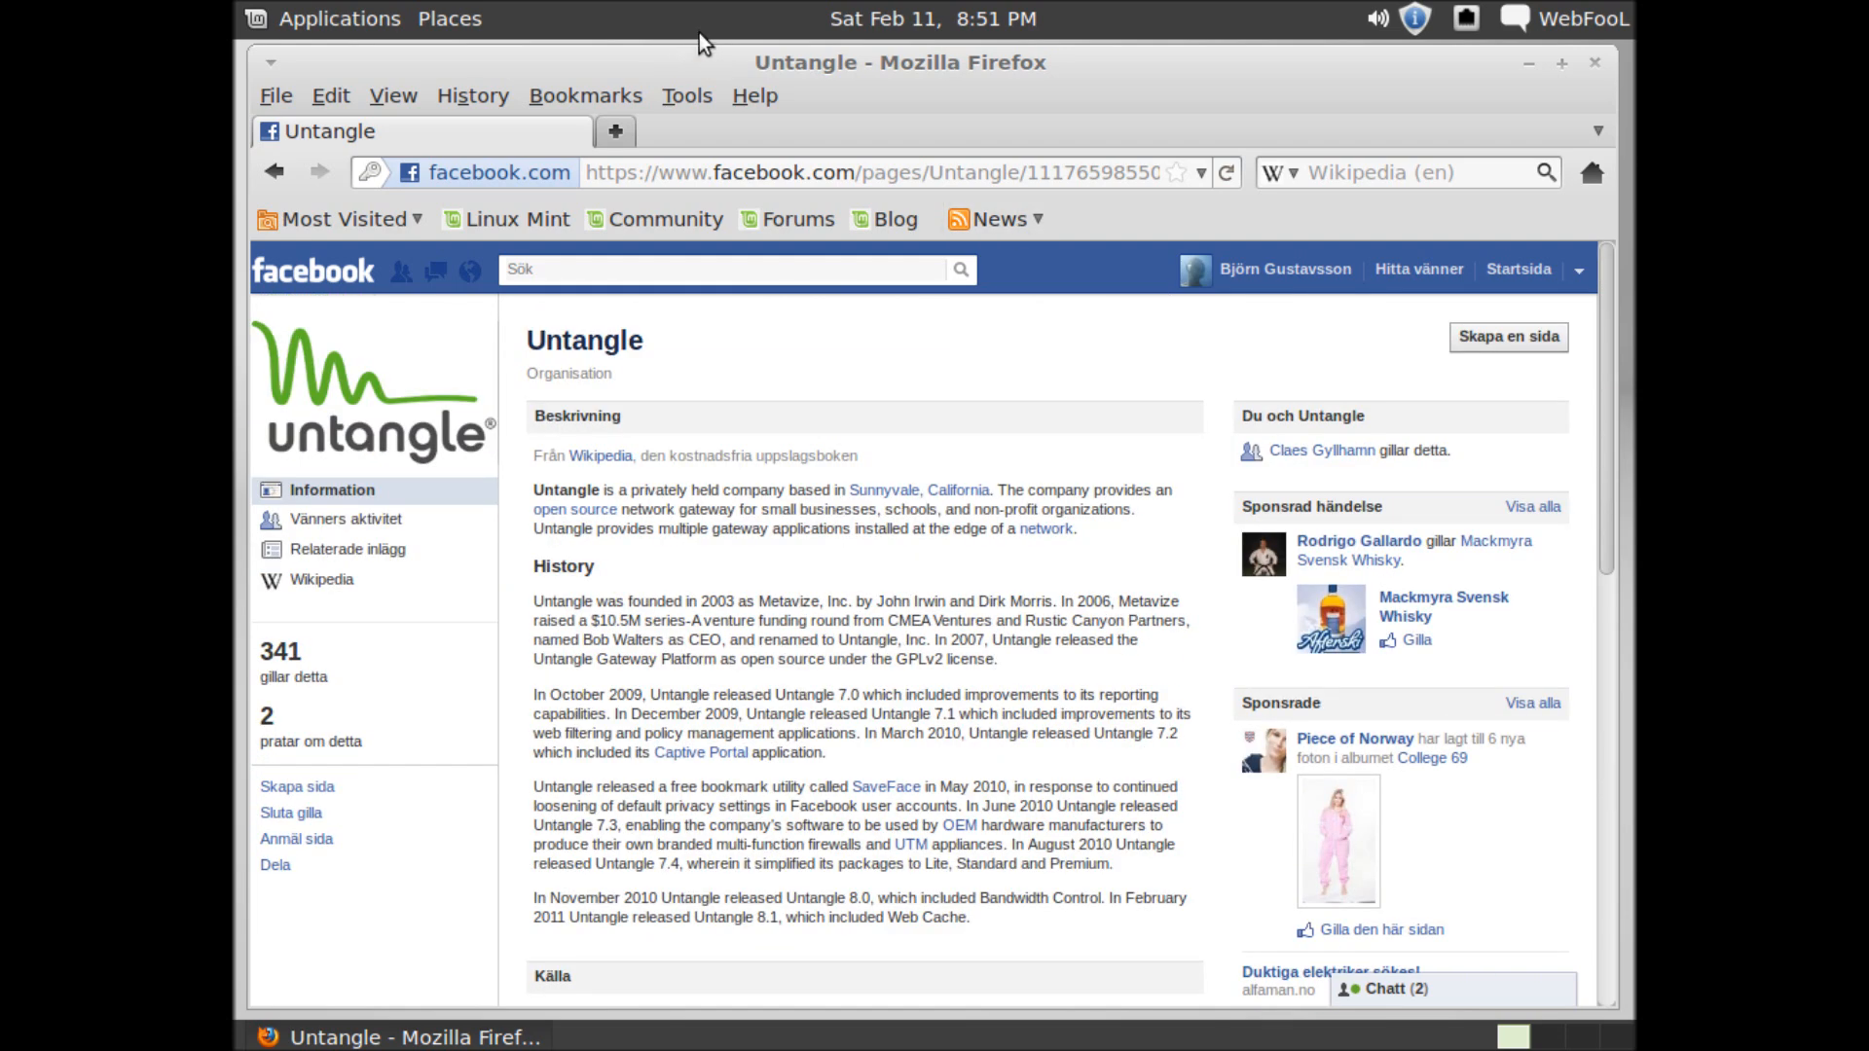
mouse_move(783, 76)
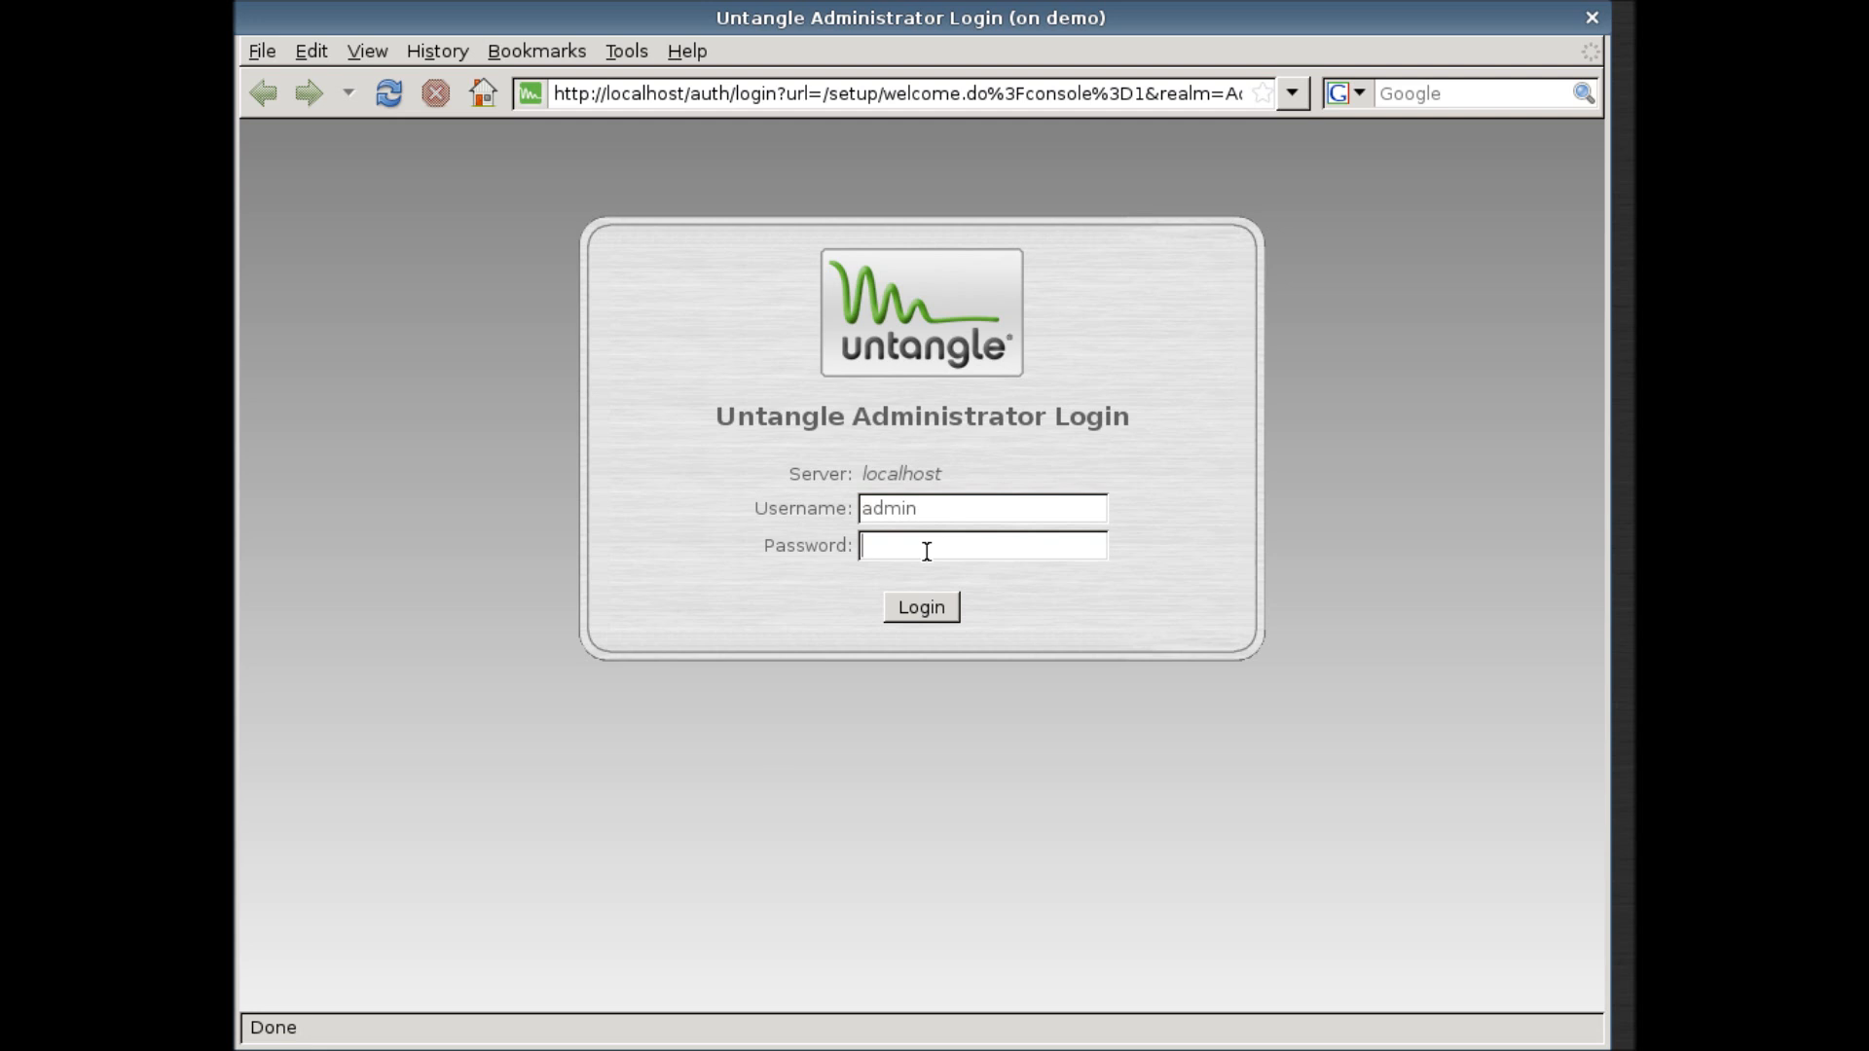
Sign in to the Untangle console and show Application Control's recognised applications list
type("password")
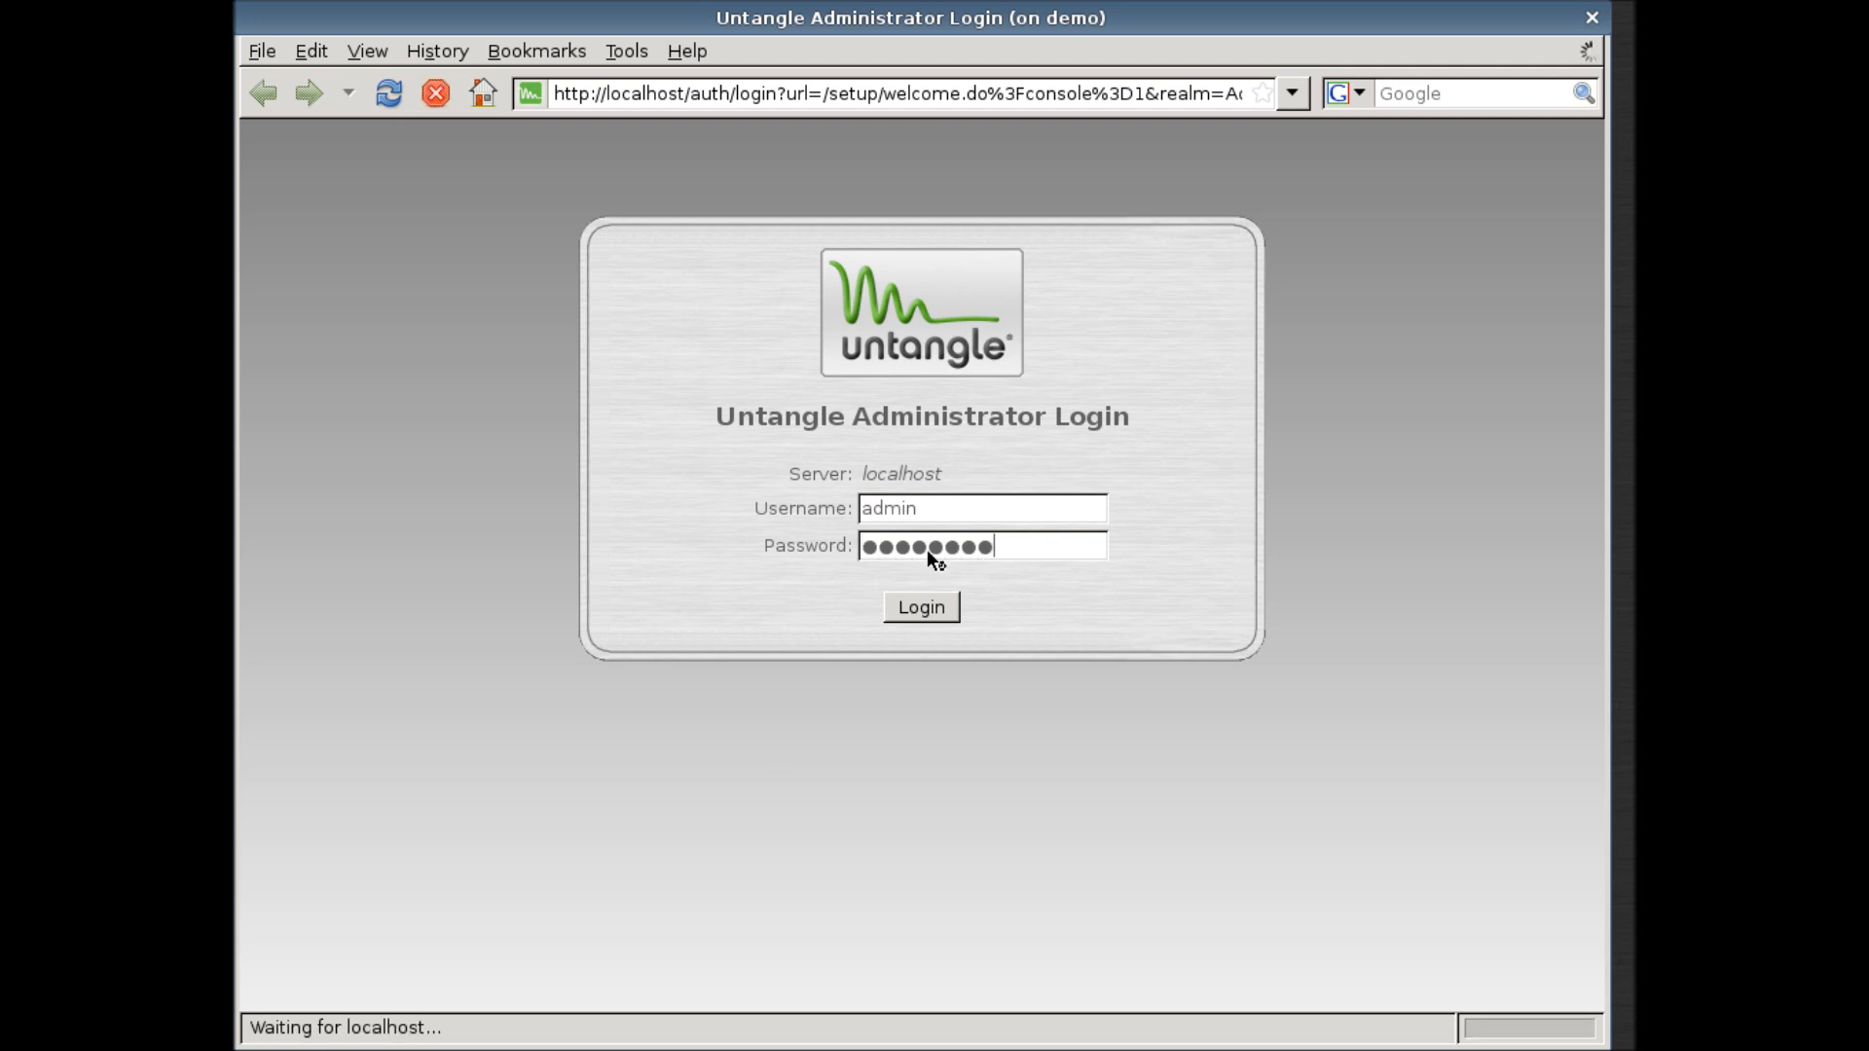
left_click(918, 607)
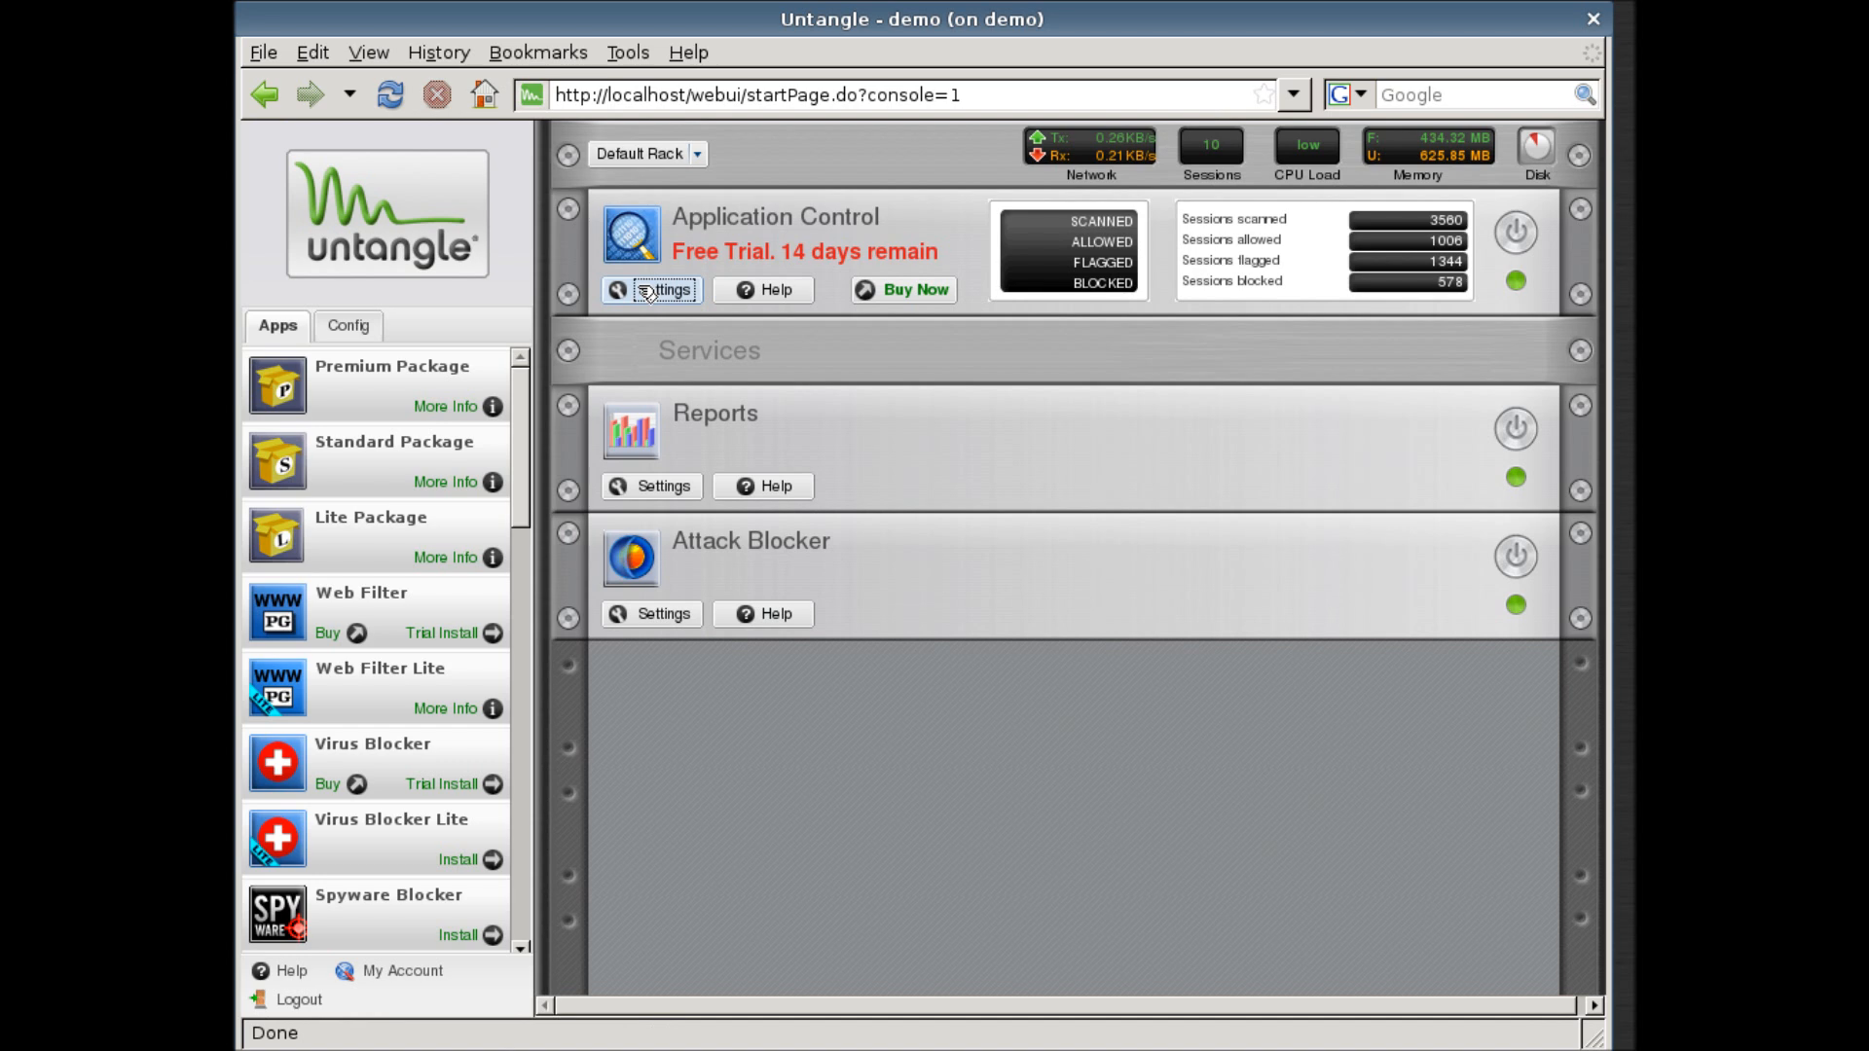
left_click(650, 290)
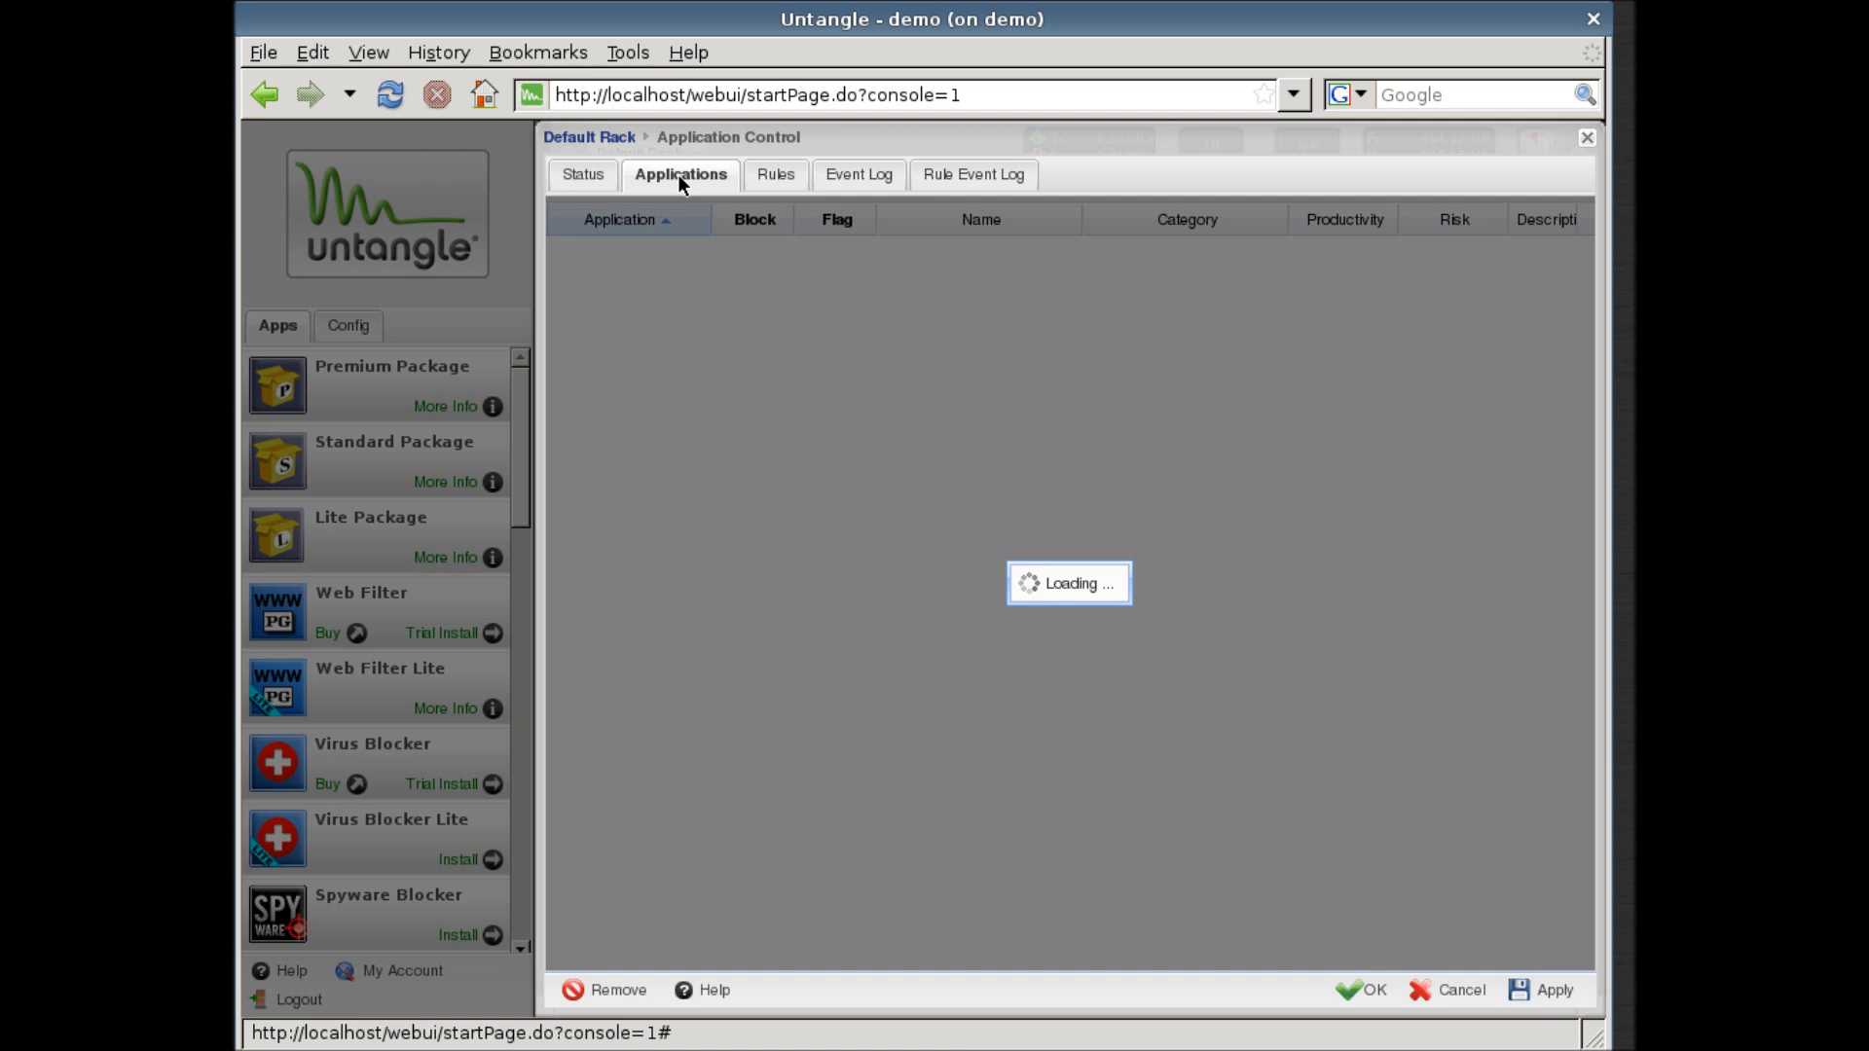
left_click(679, 173)
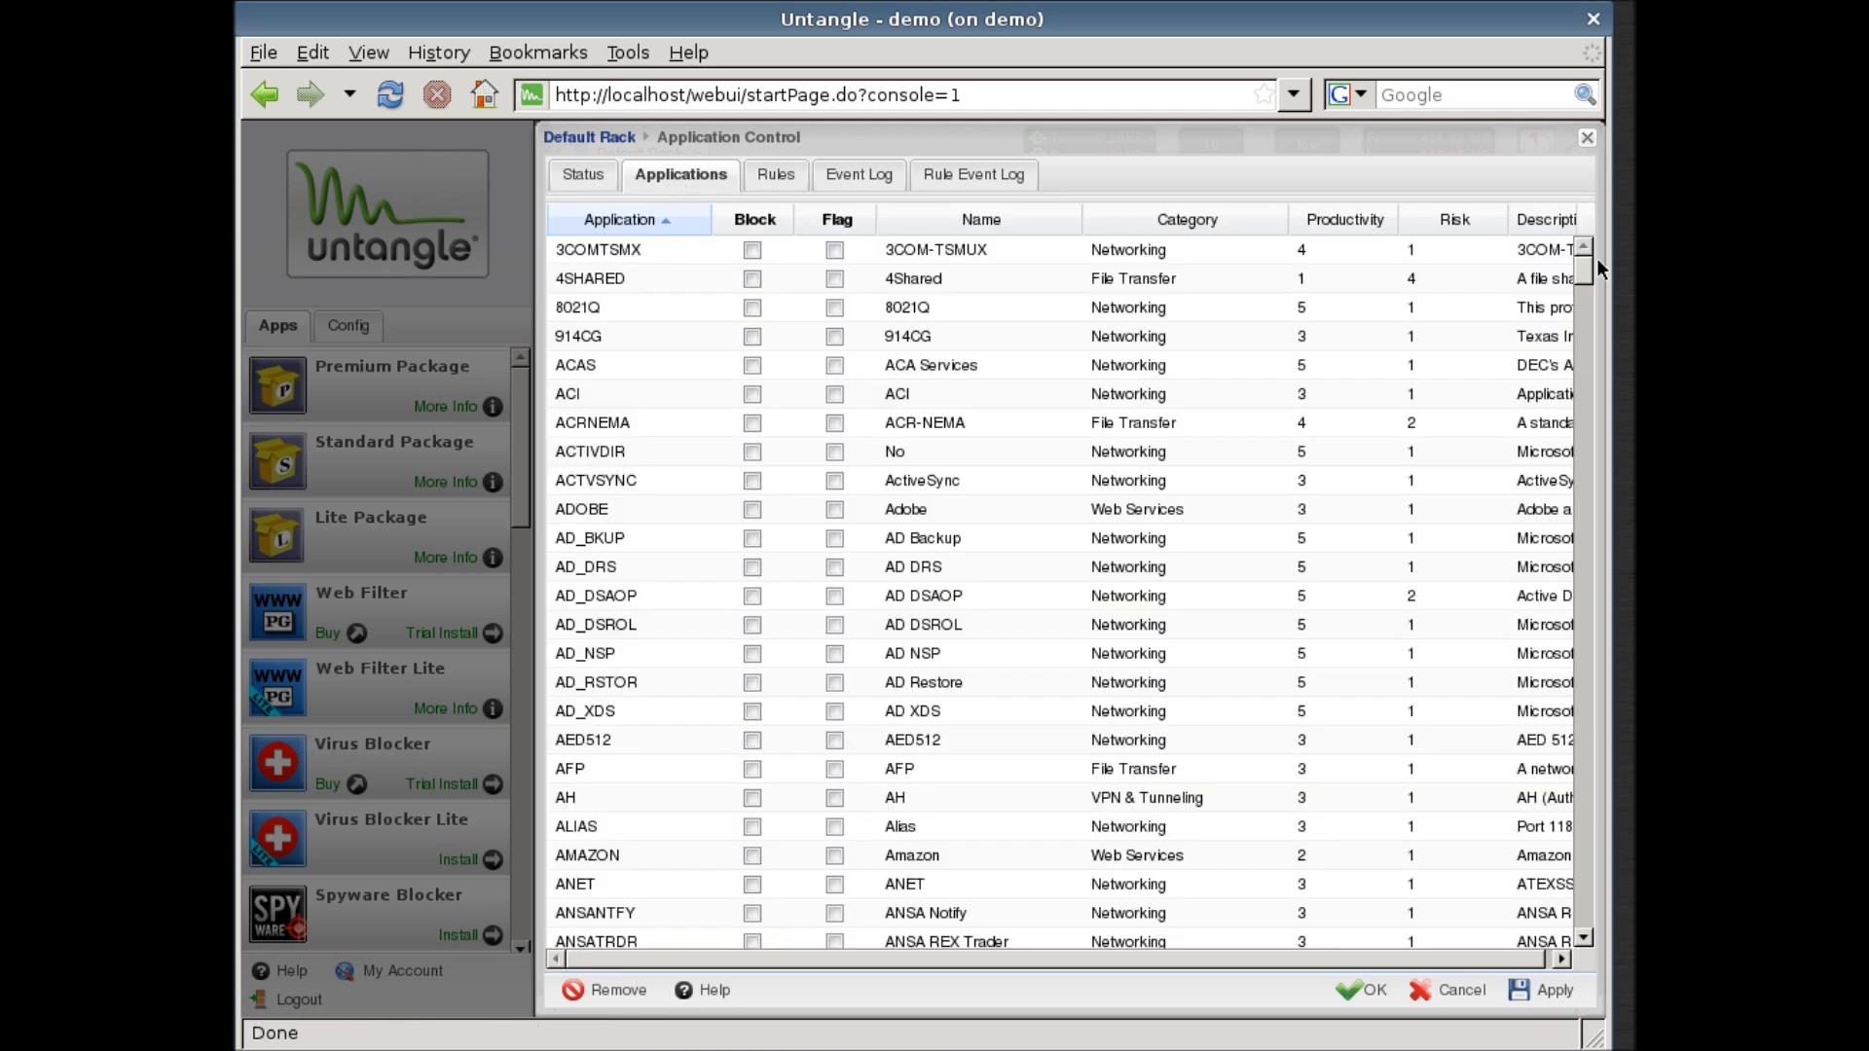
Mark FACEBOOK and FBOOKAPP for blocking and apply the change
scroll("down", 3)
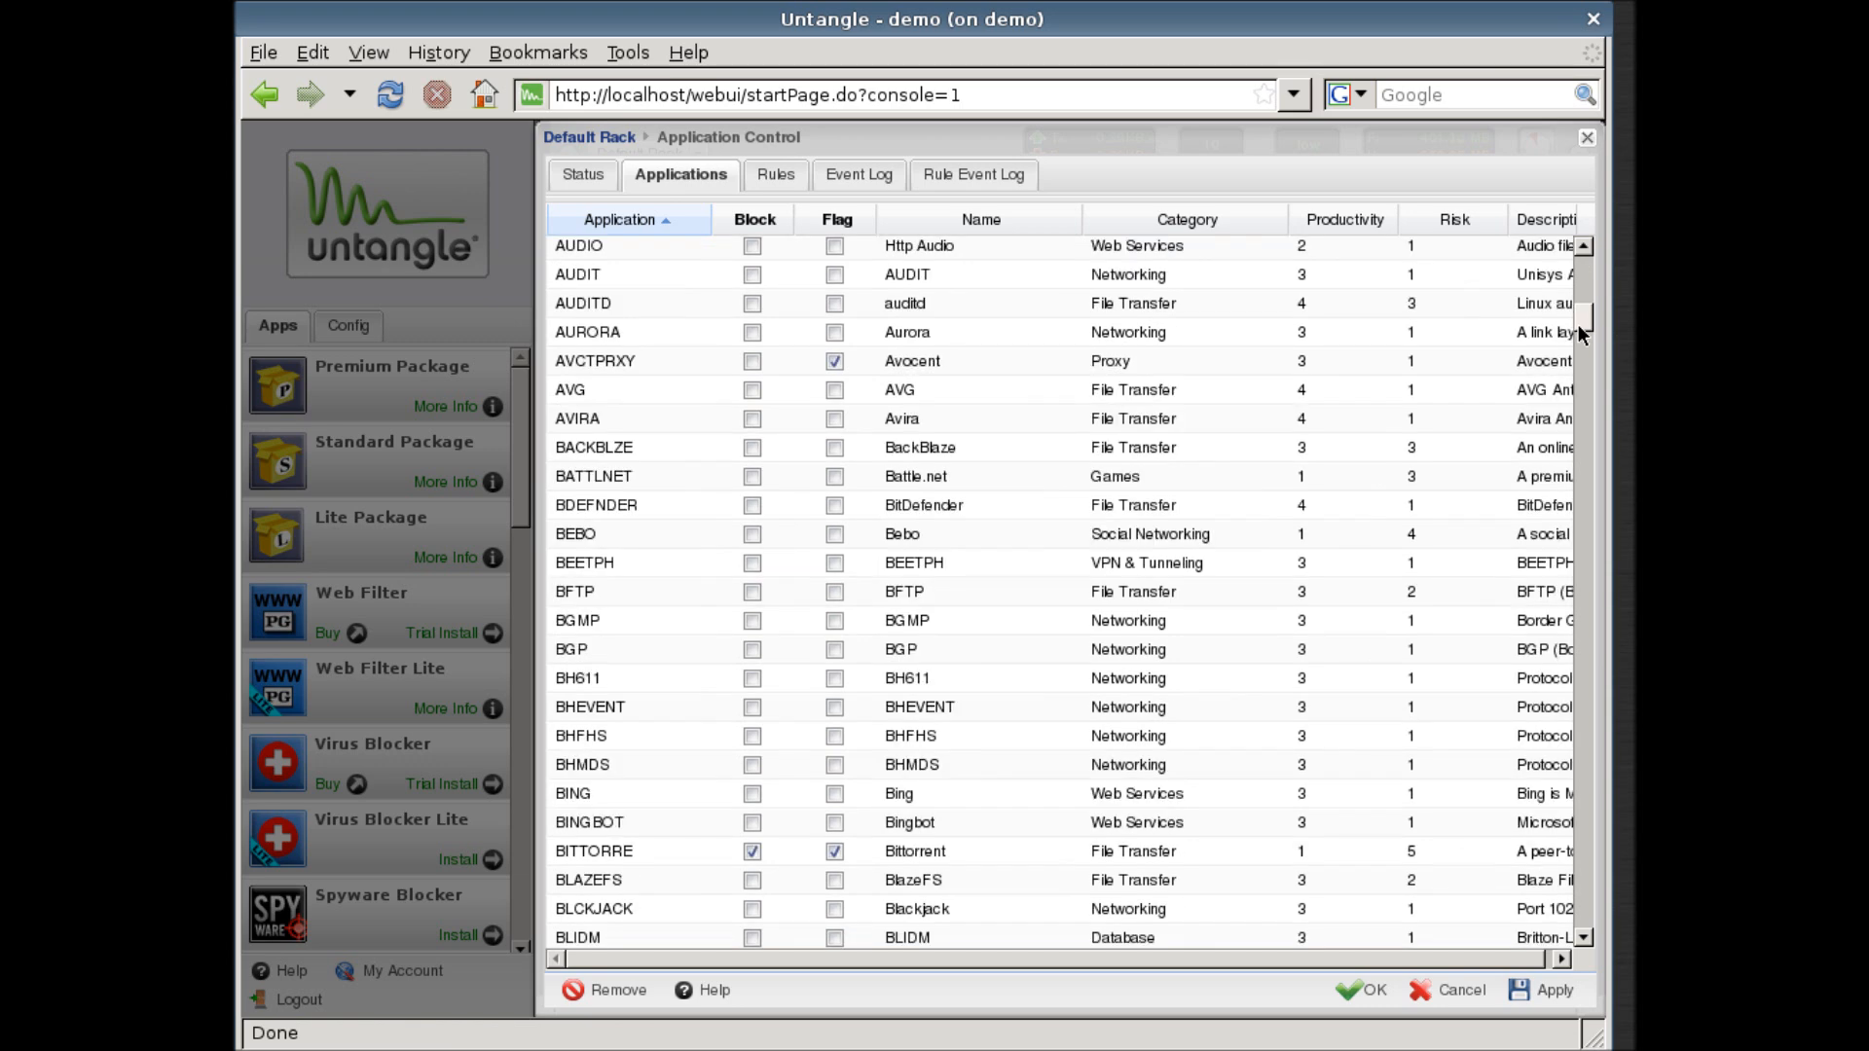
scroll("down", 3)
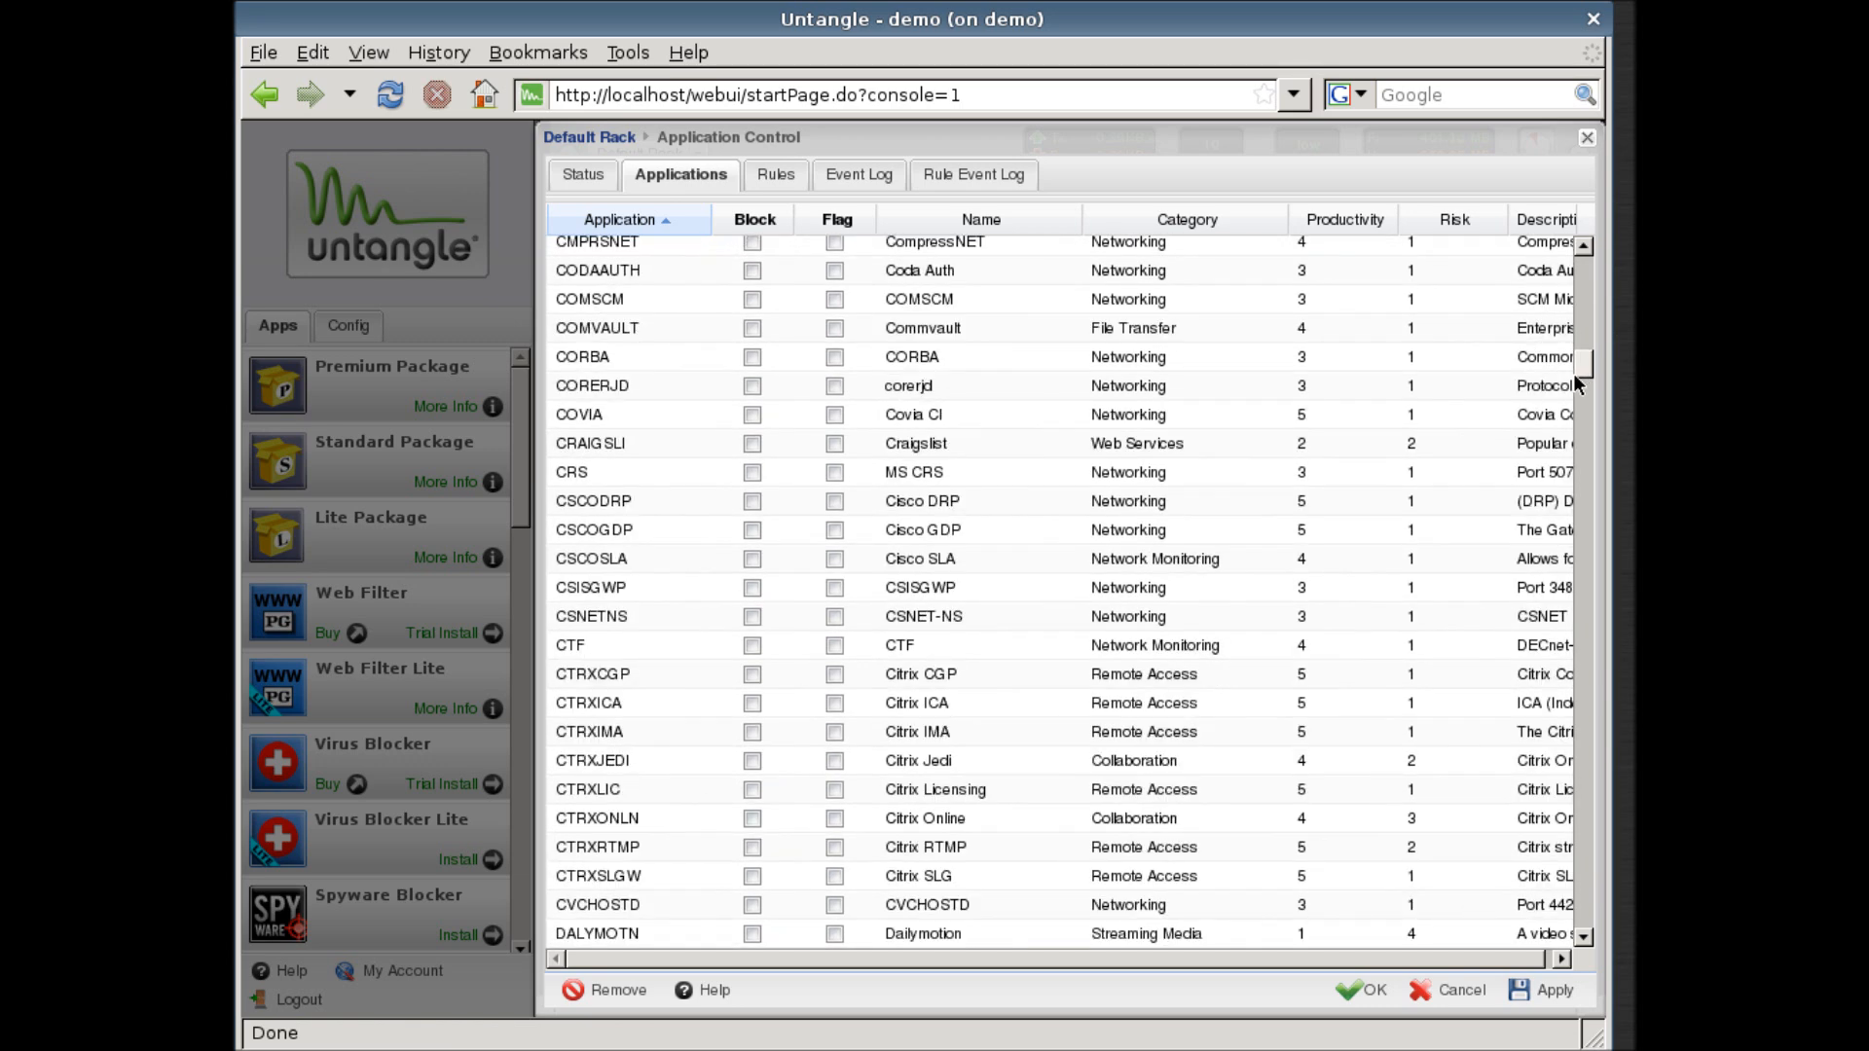
scroll("down", 3)
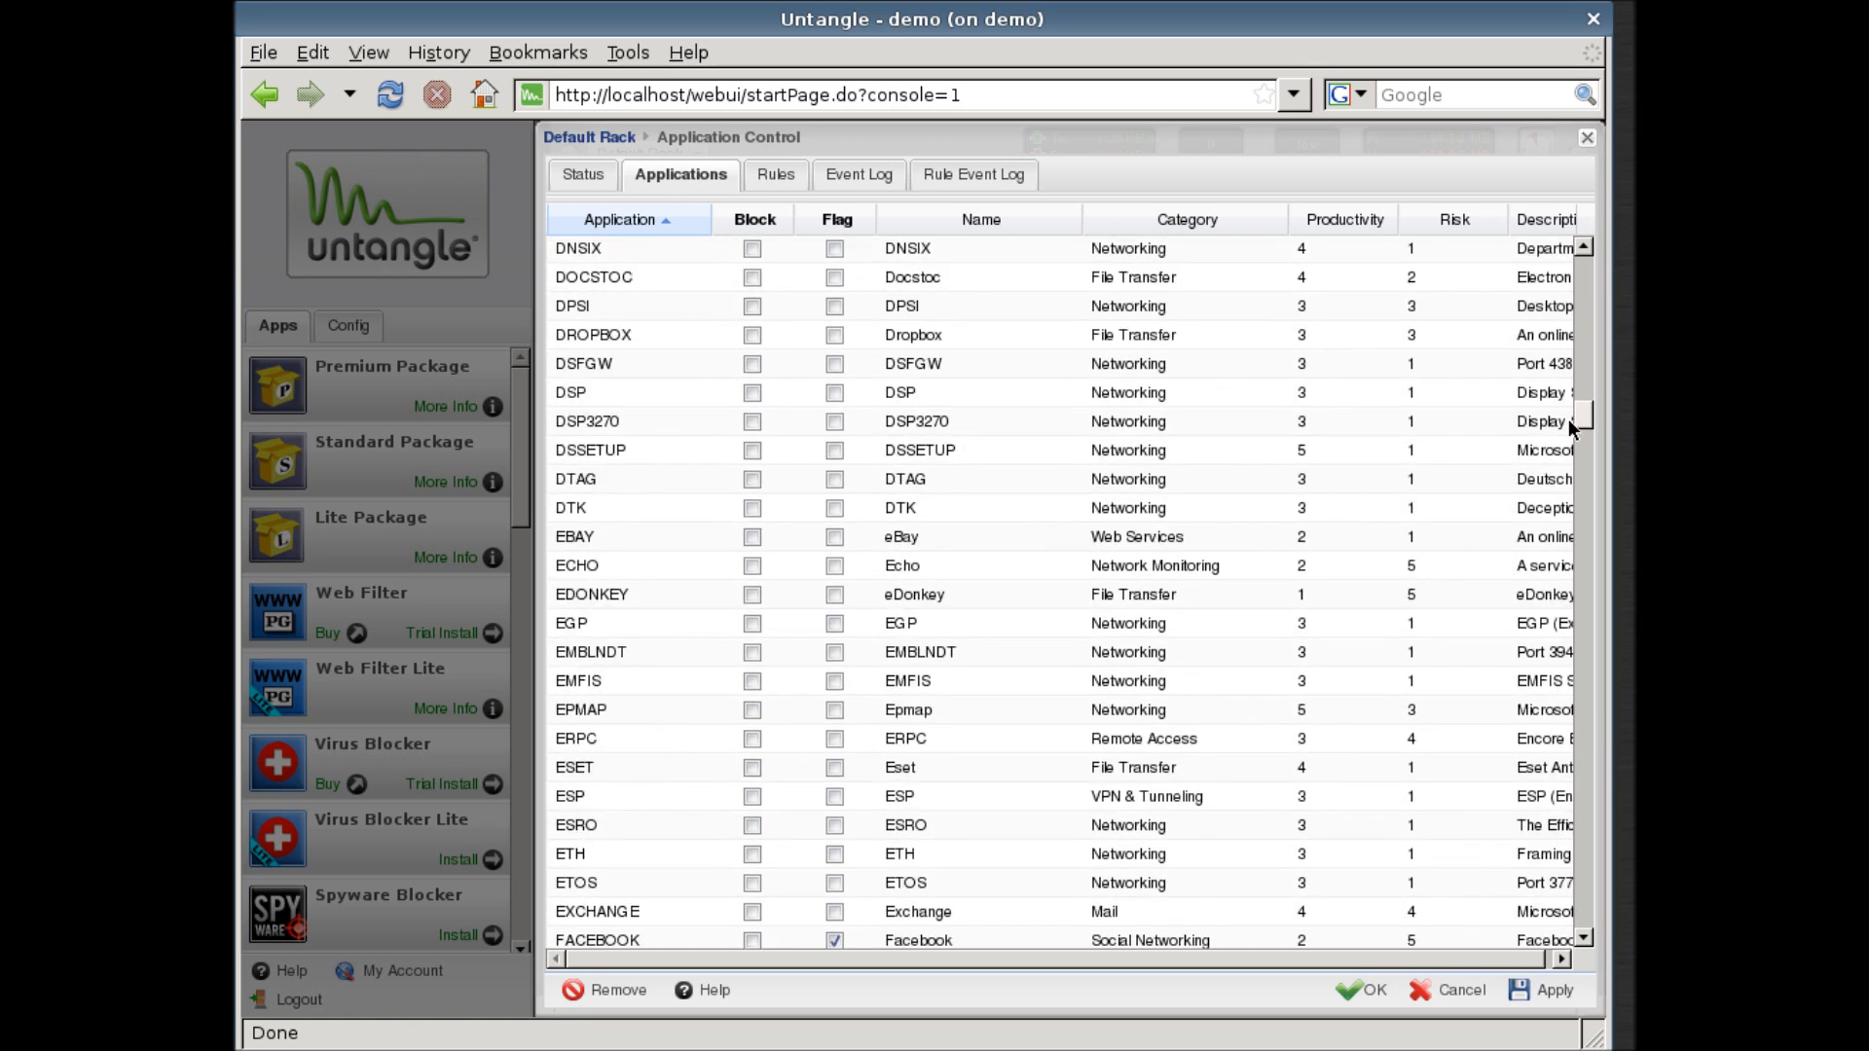
scroll("down", 3)
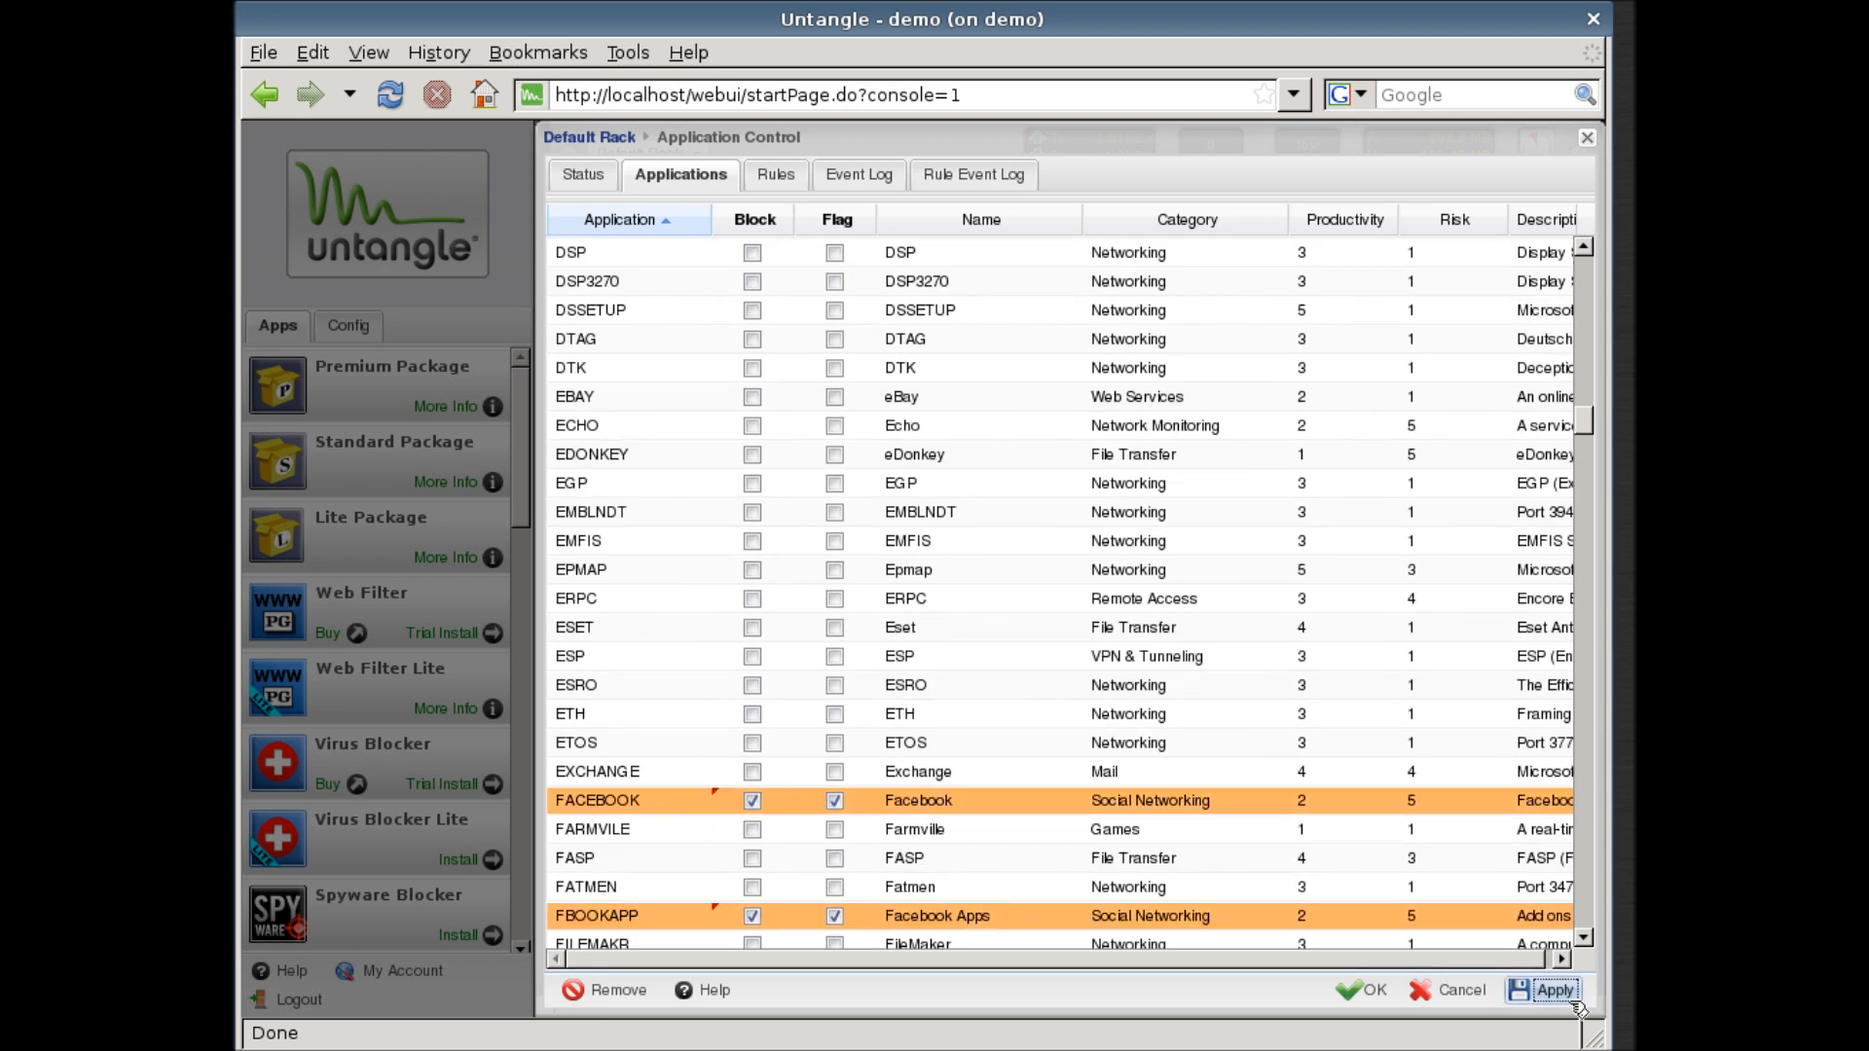
left_click(1553, 989)
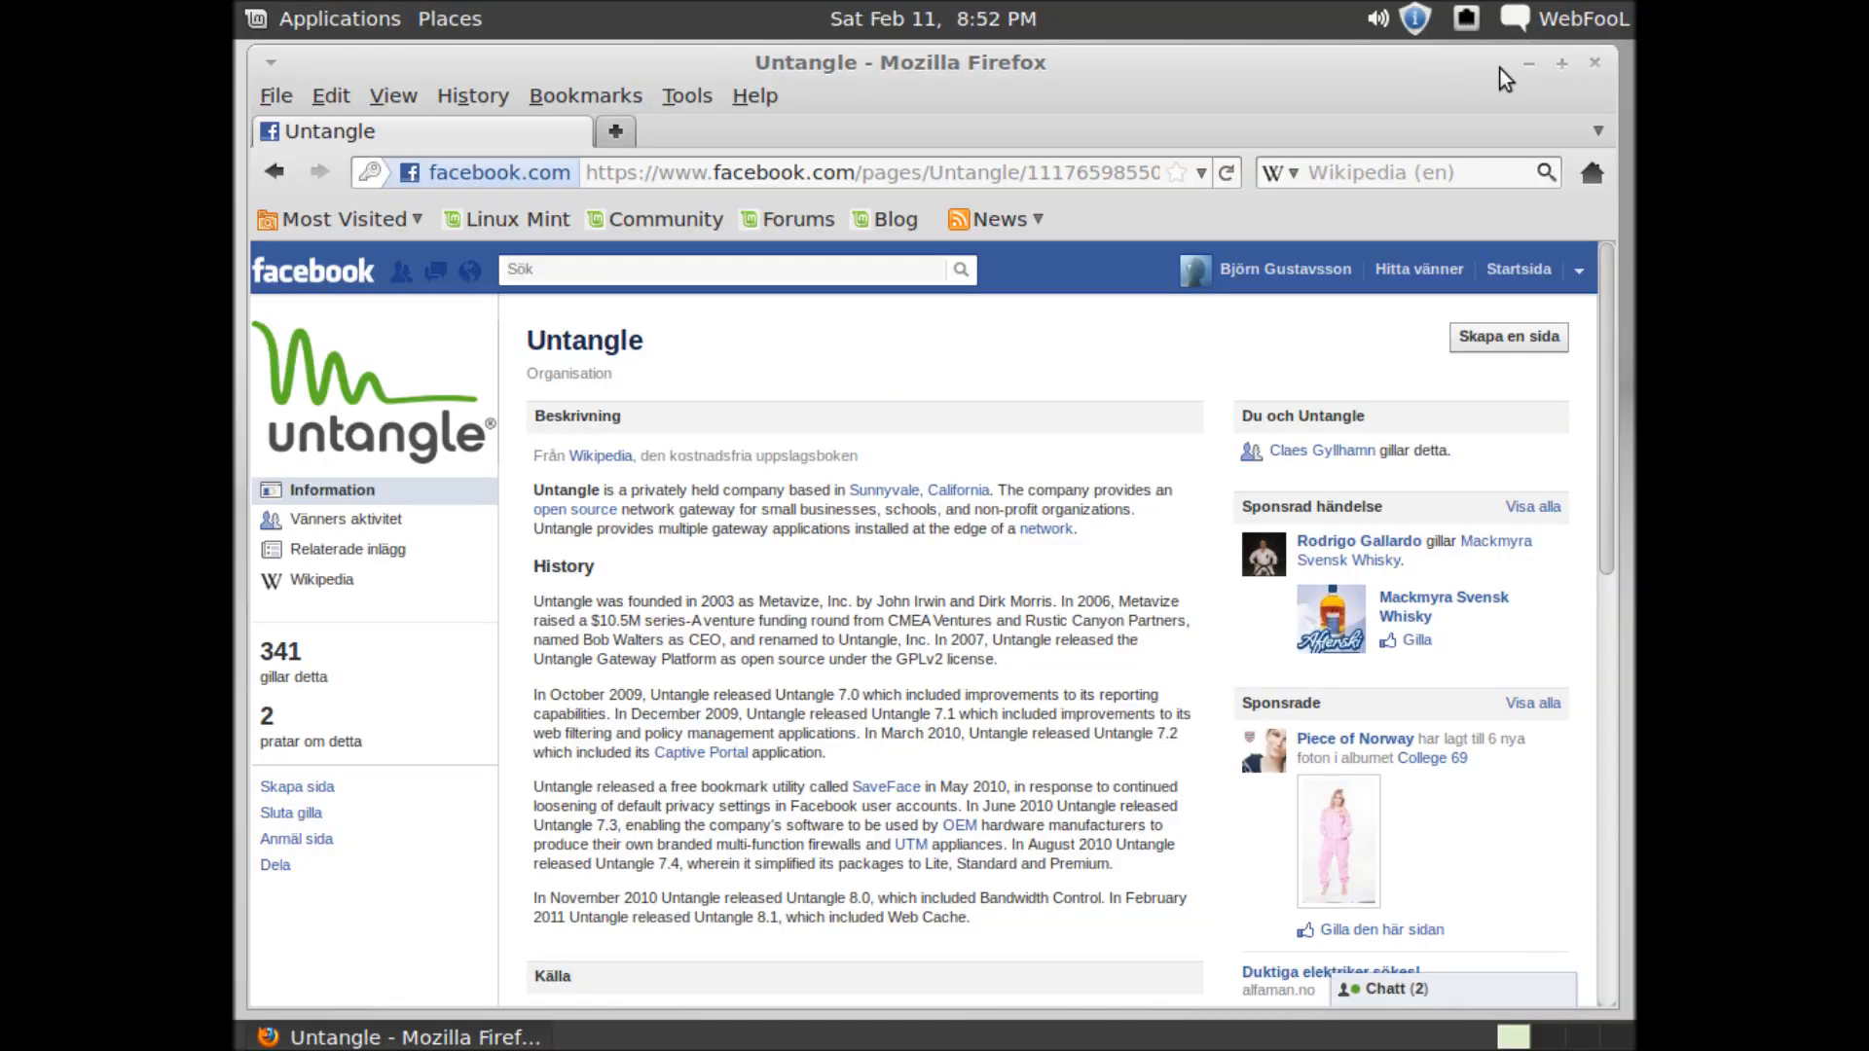
Close the signed-in Firefox and start a fresh session, beginning a new www address
left_click(339, 18)
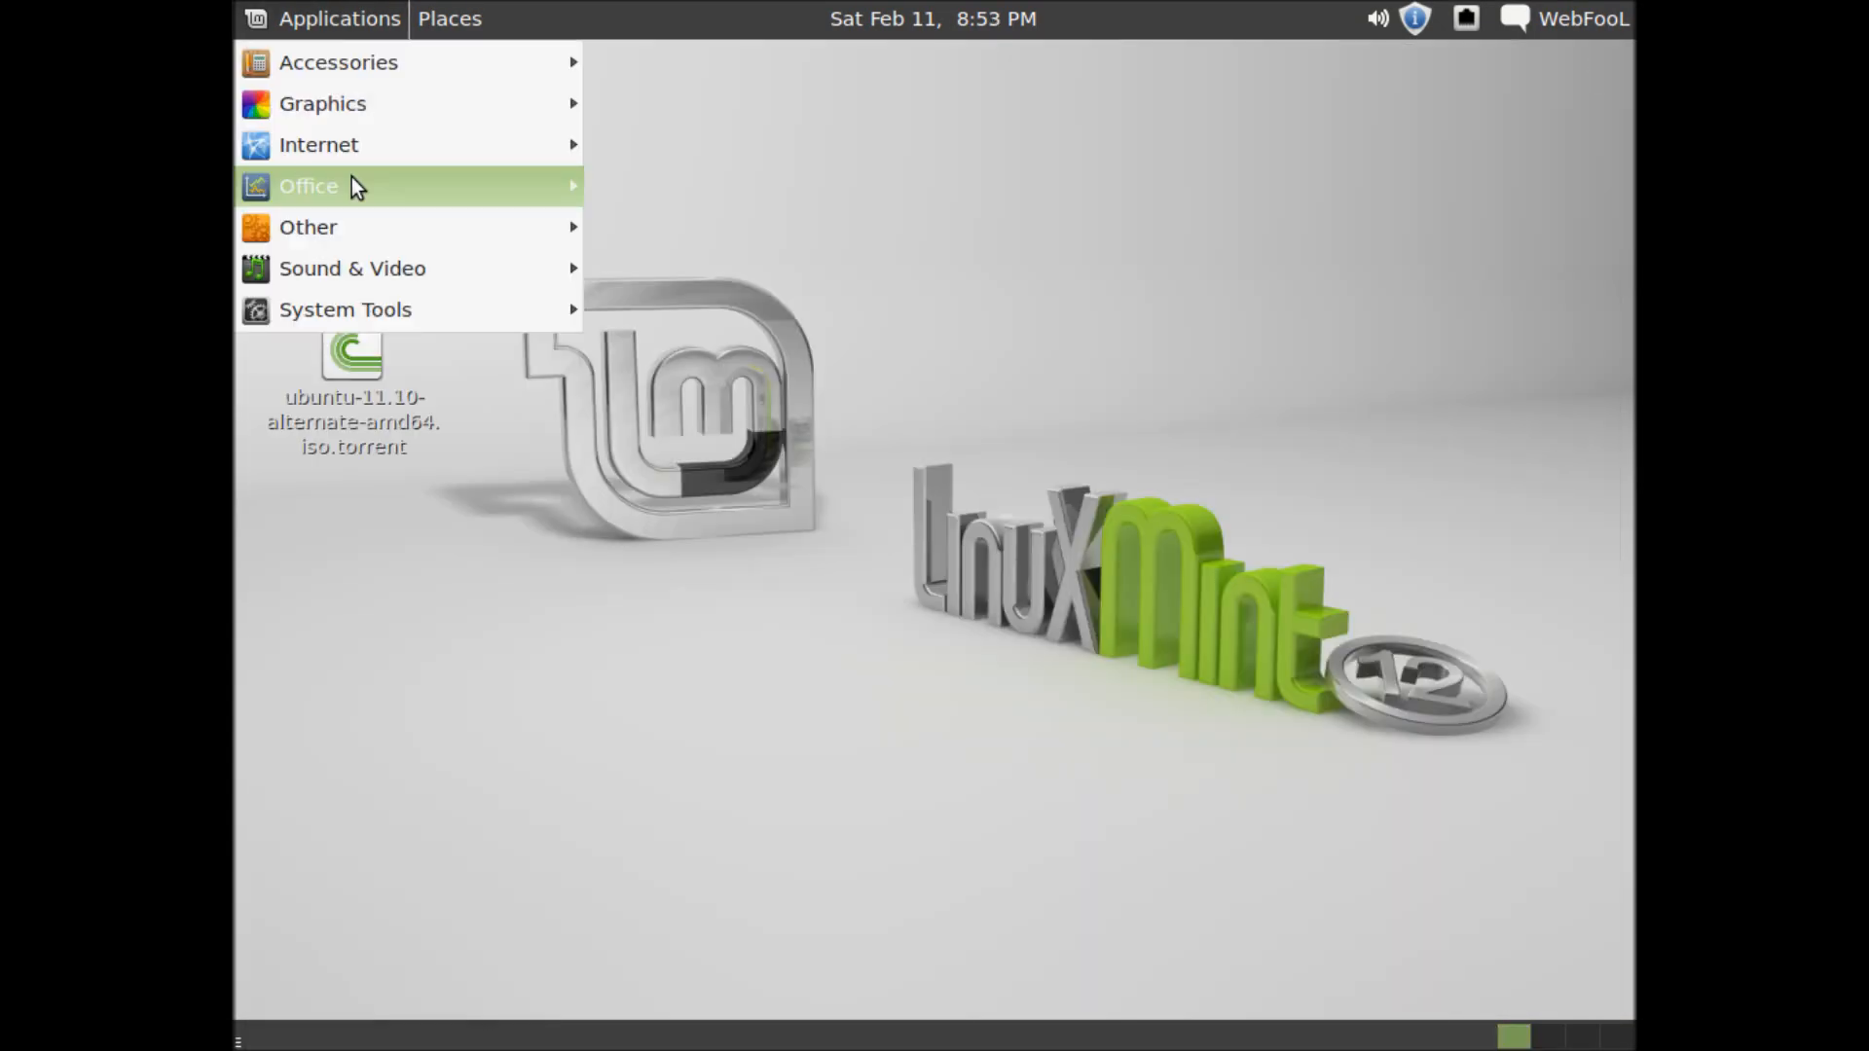
mouse_move(555, 144)
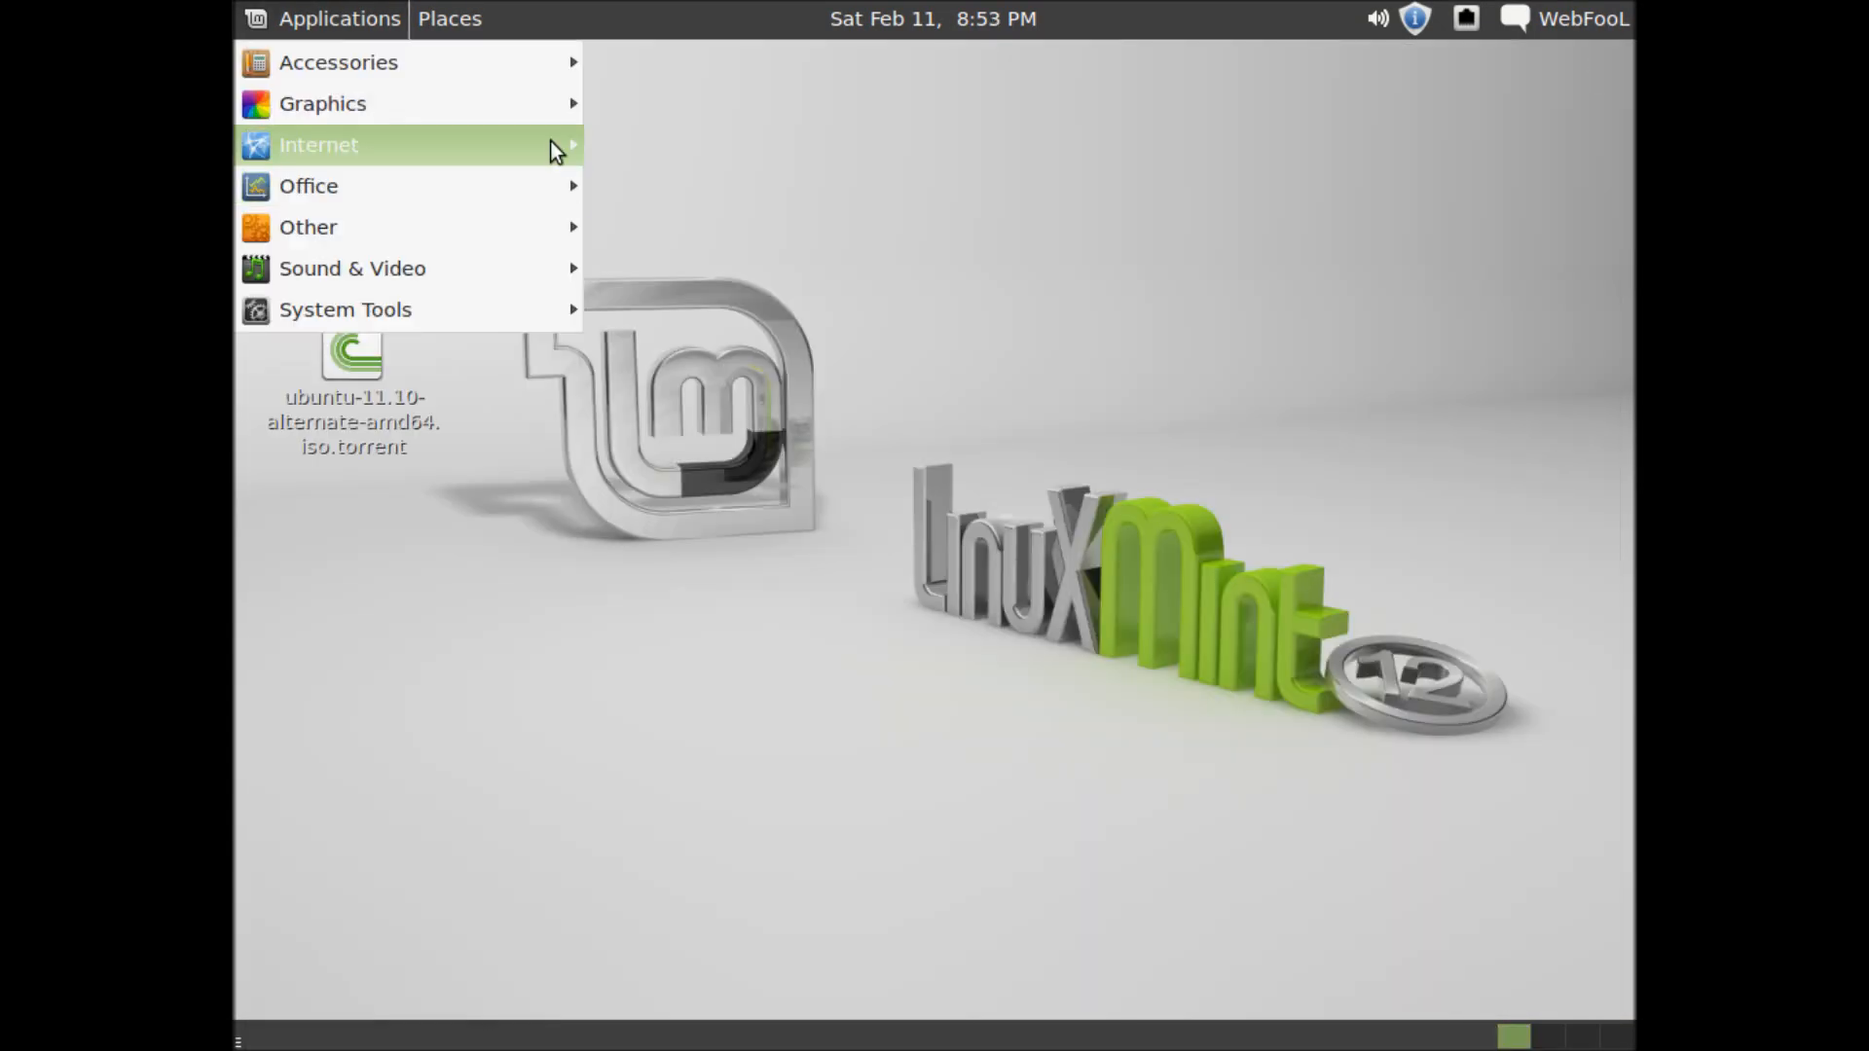
left_click(317, 144)
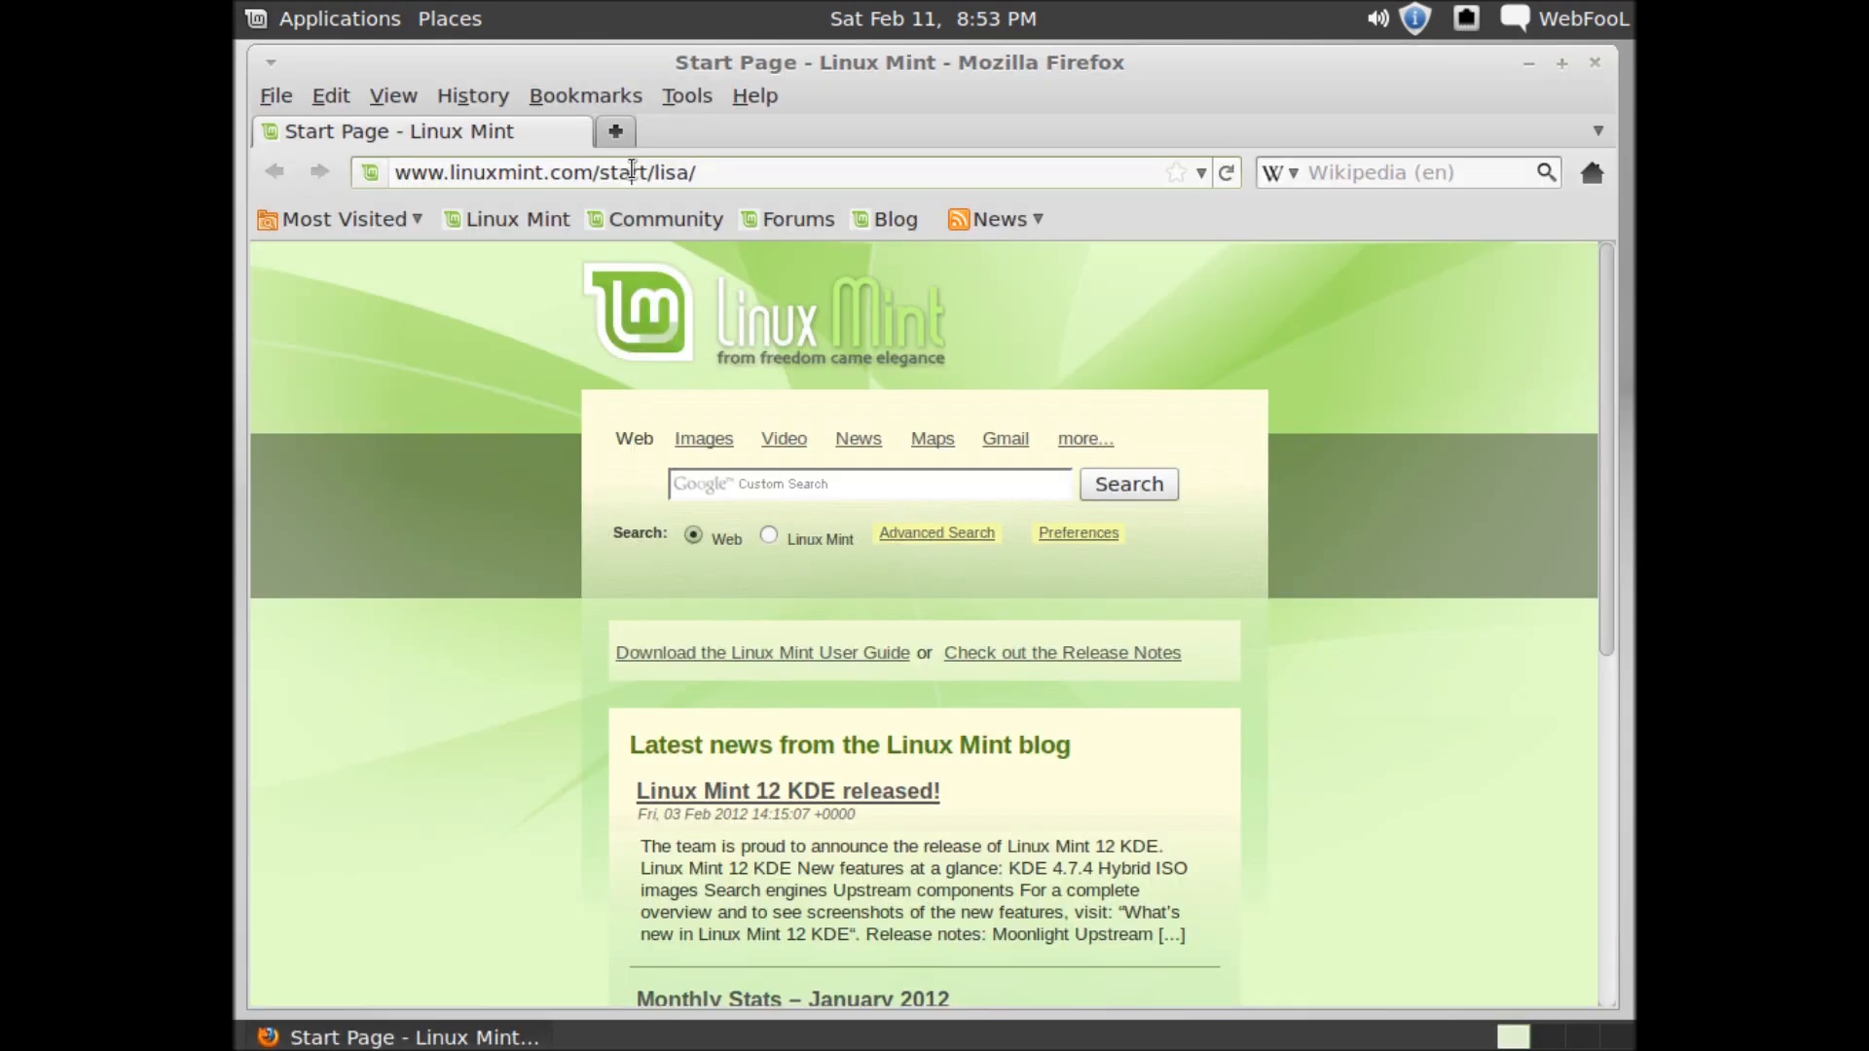
type("www")
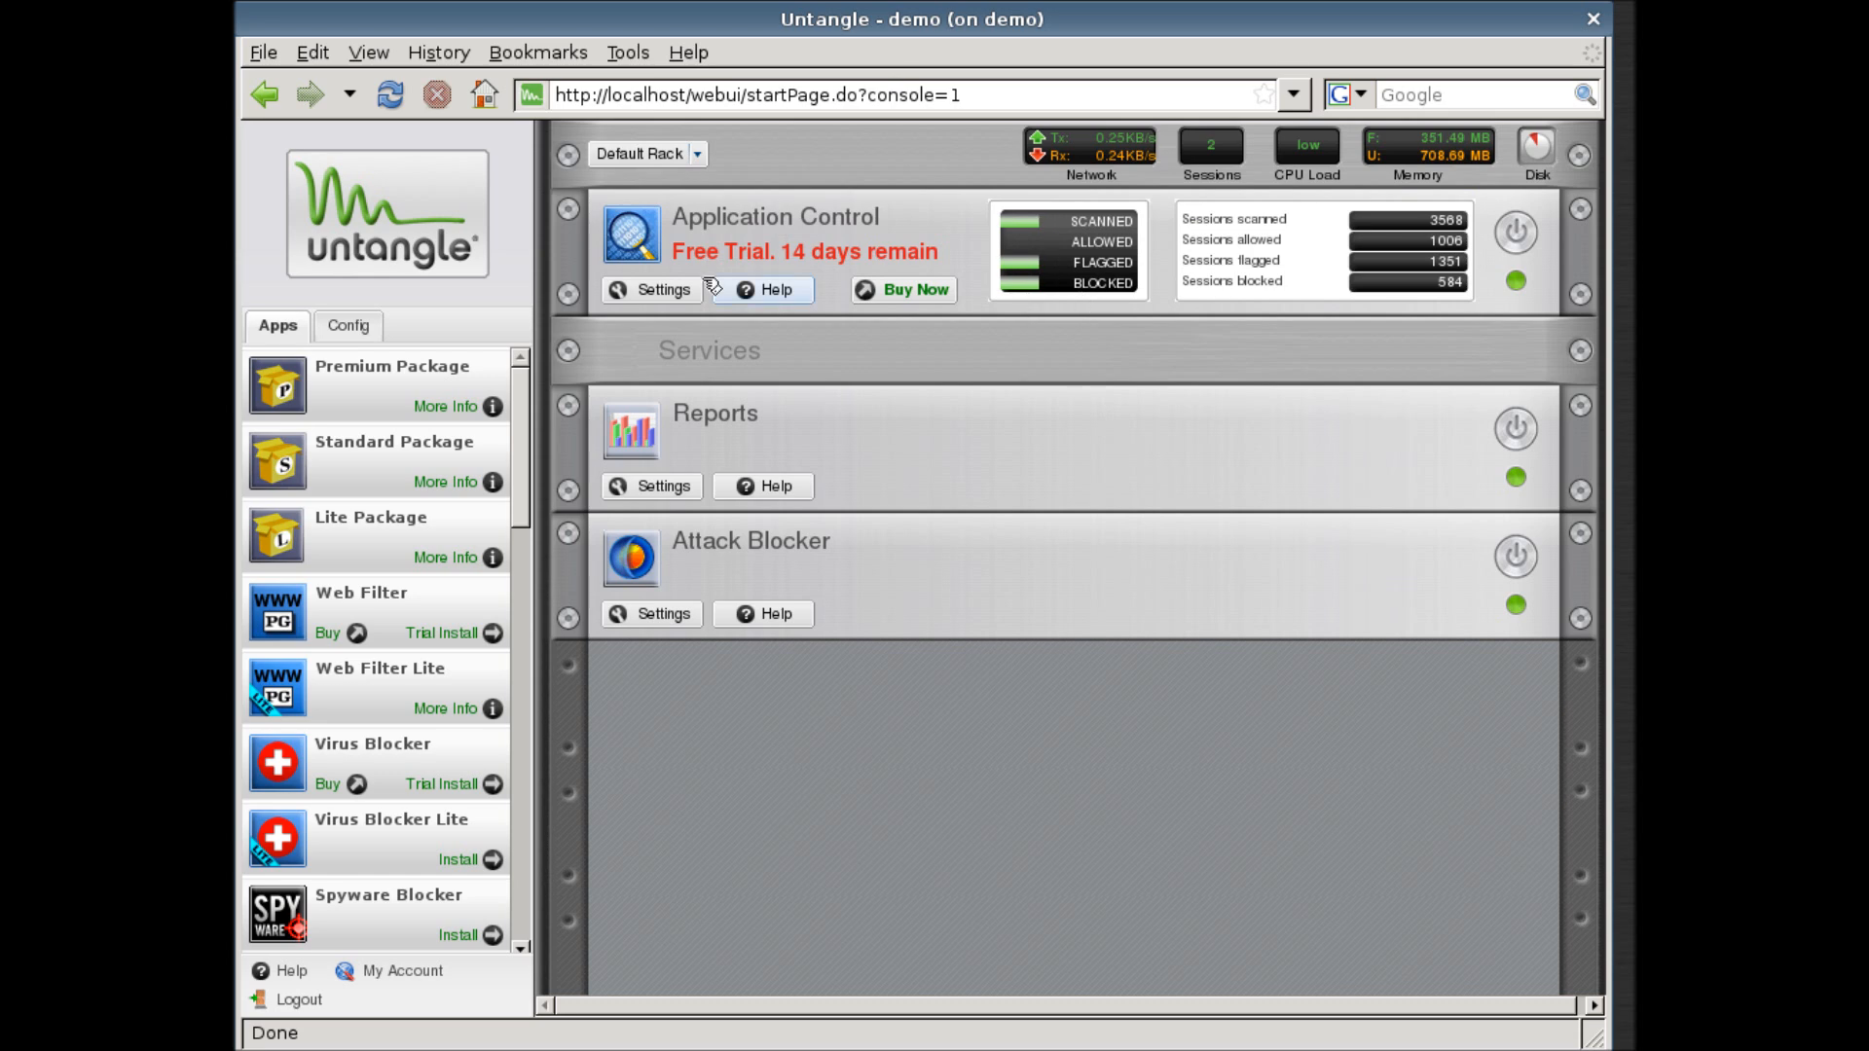
Show Application Control's event log sorted by application
left_click(650, 288)
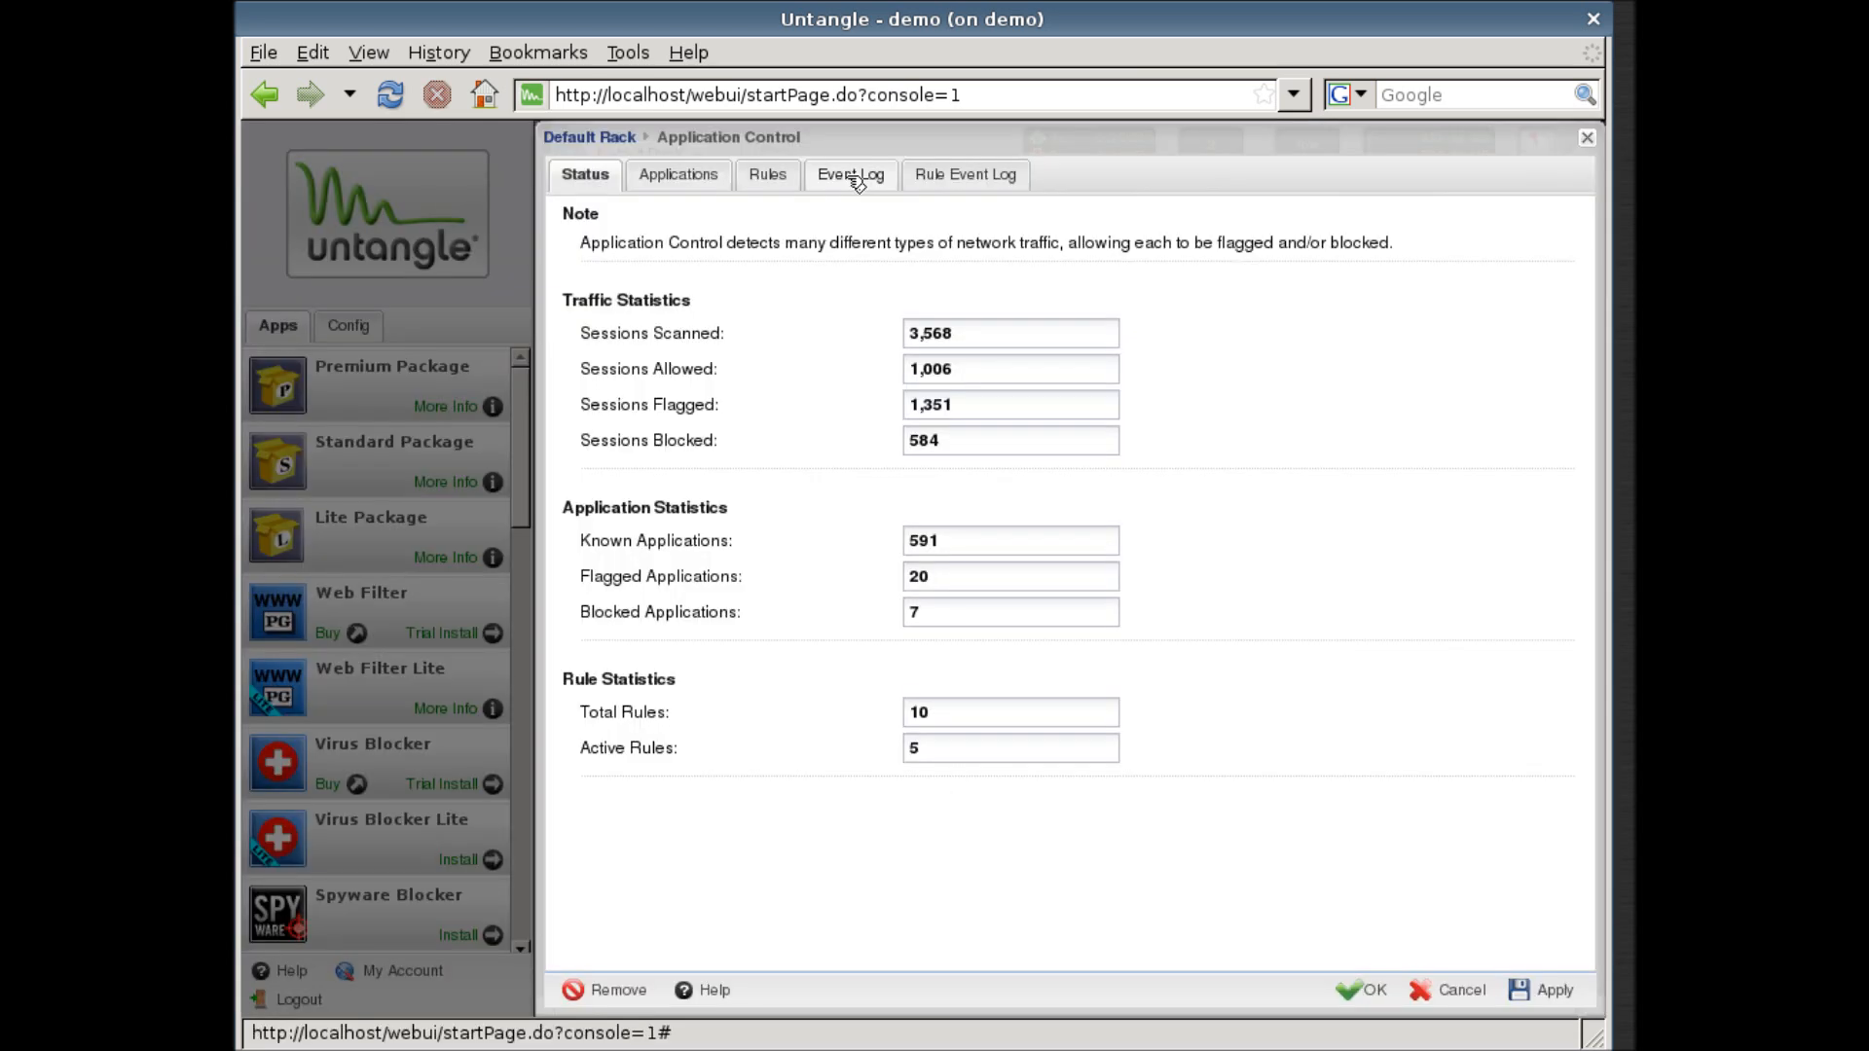
left_click(851, 174)
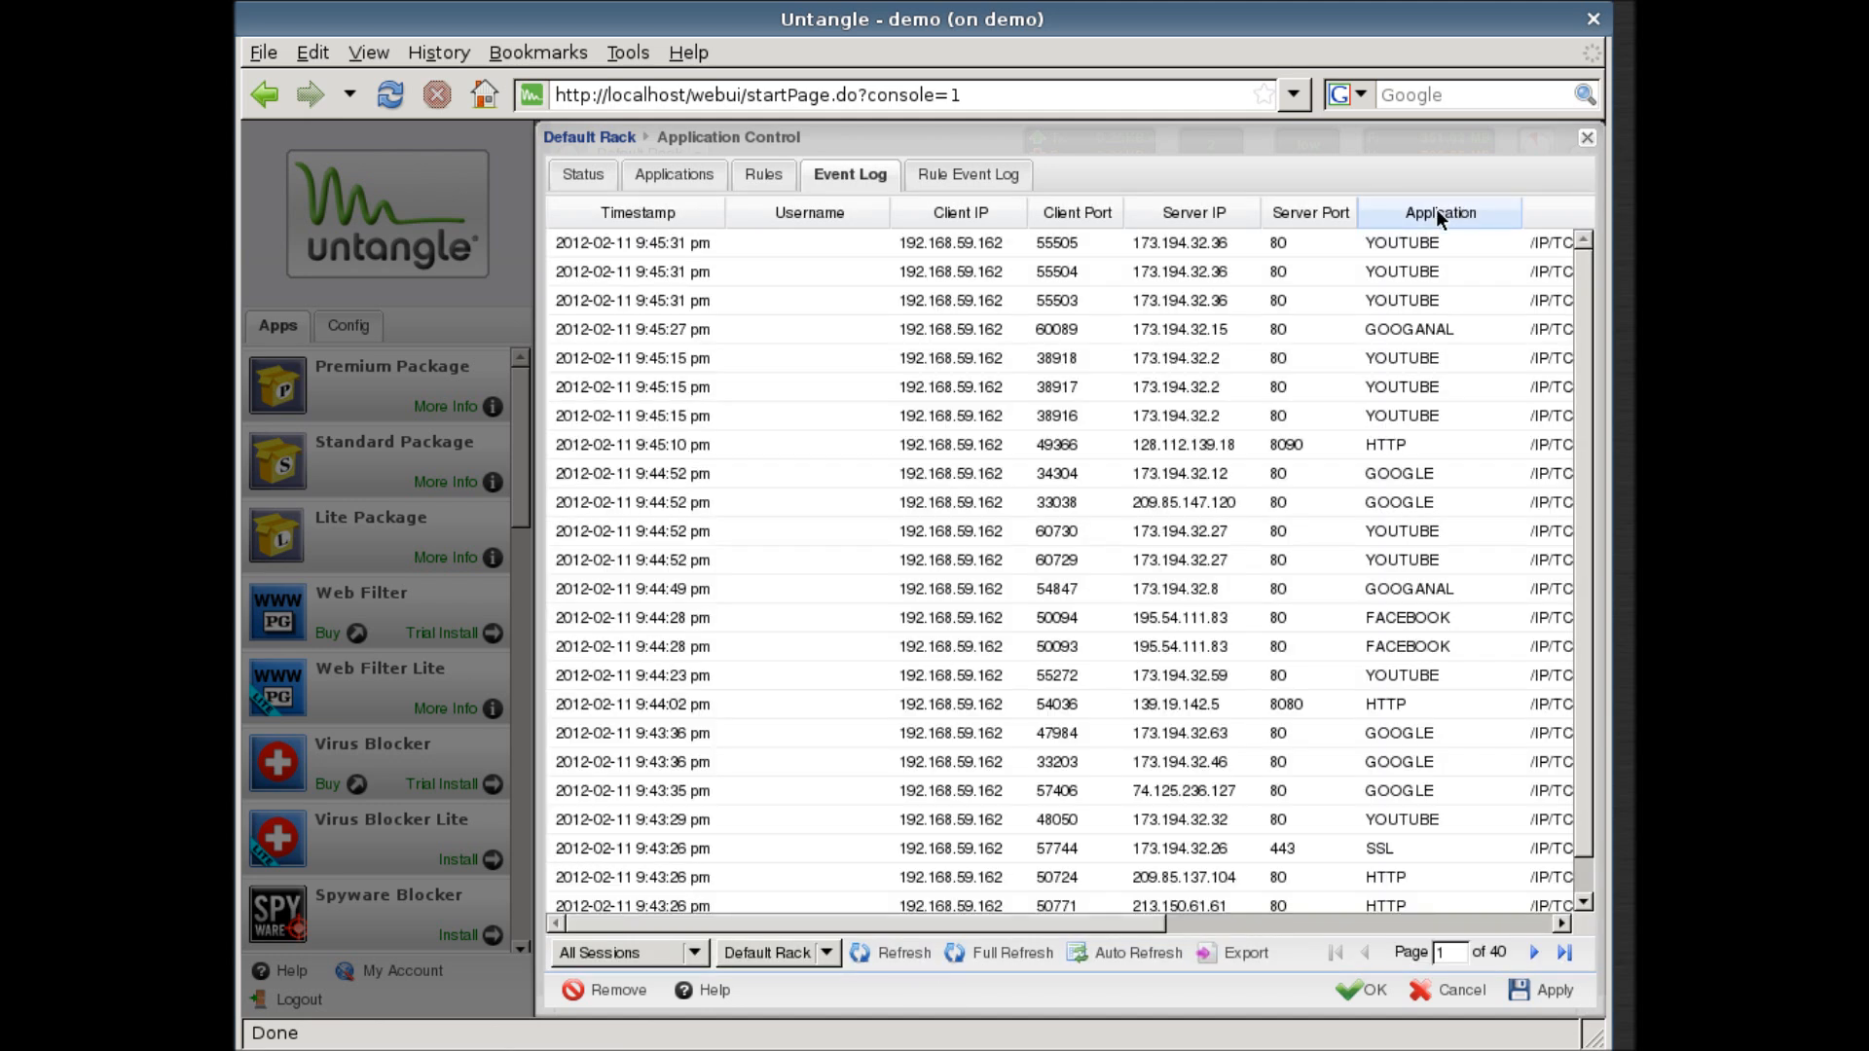
left_click(1439, 213)
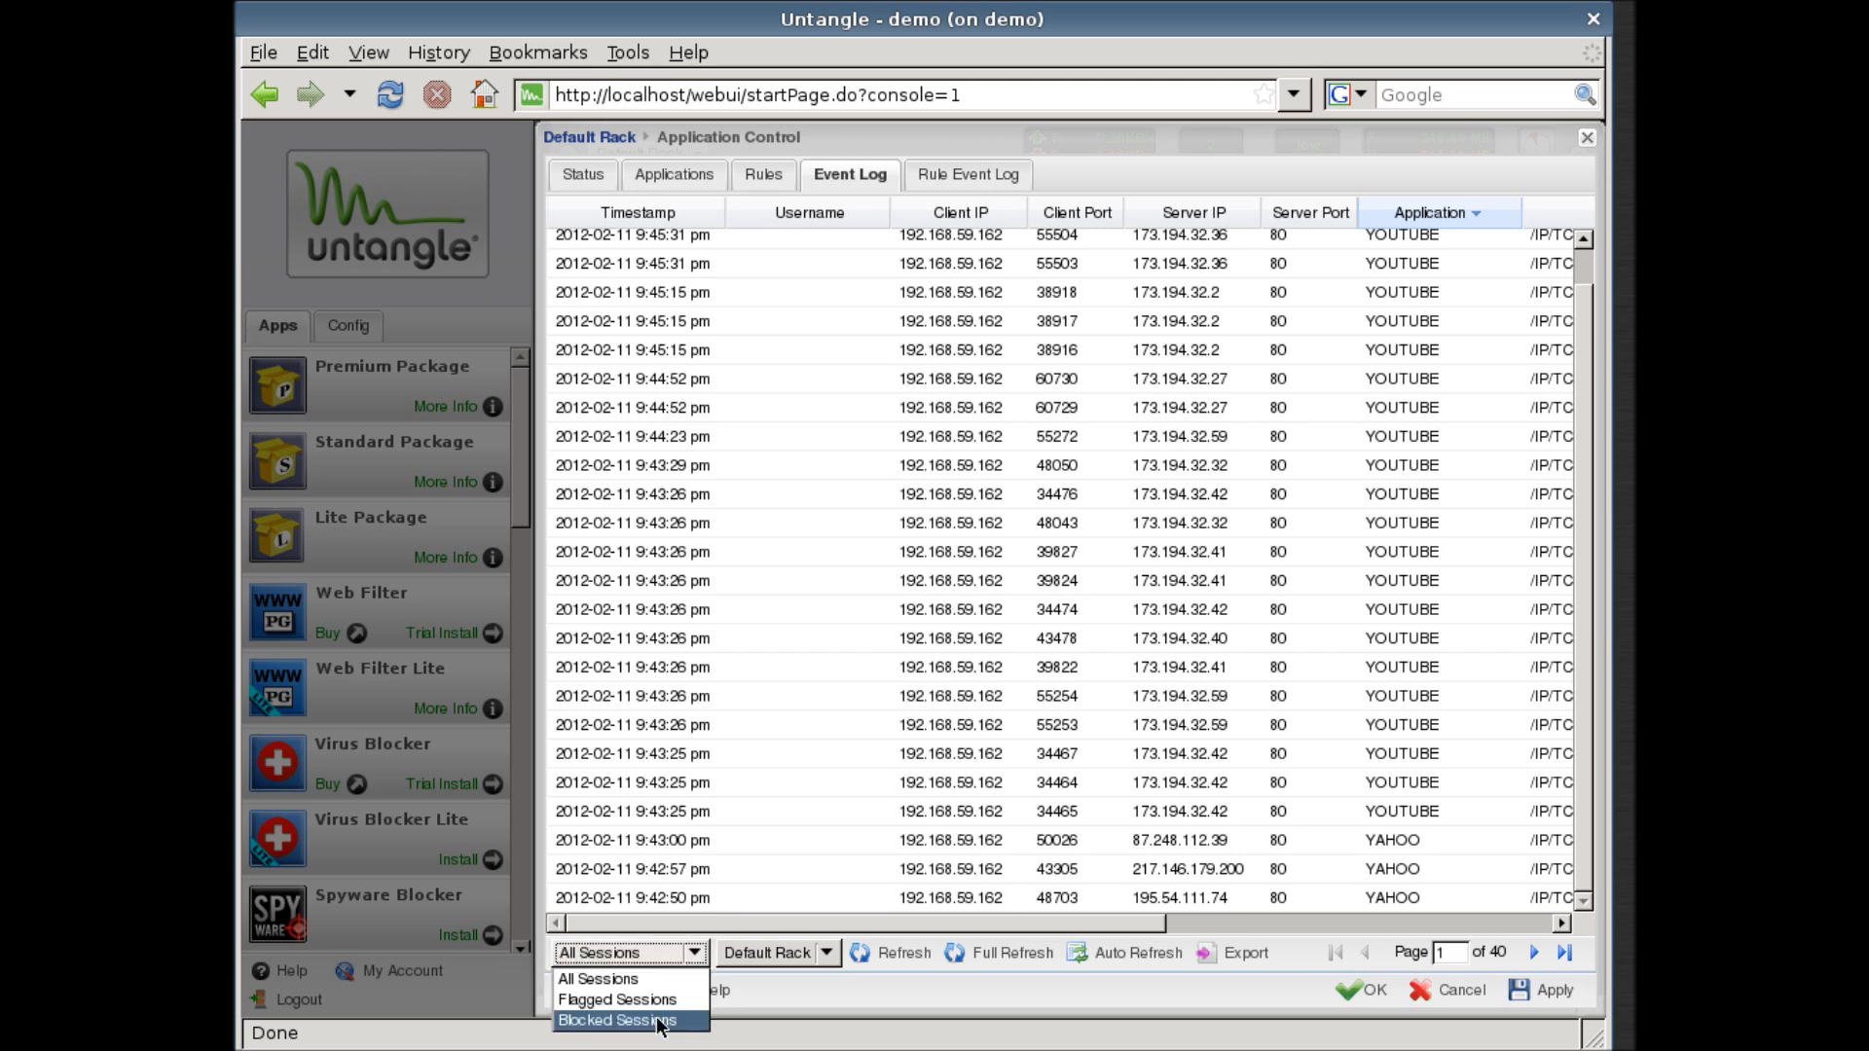
Filter the log to Blocked Sessions and refresh so the FACEBOOK entries appear
left_click(617, 1020)
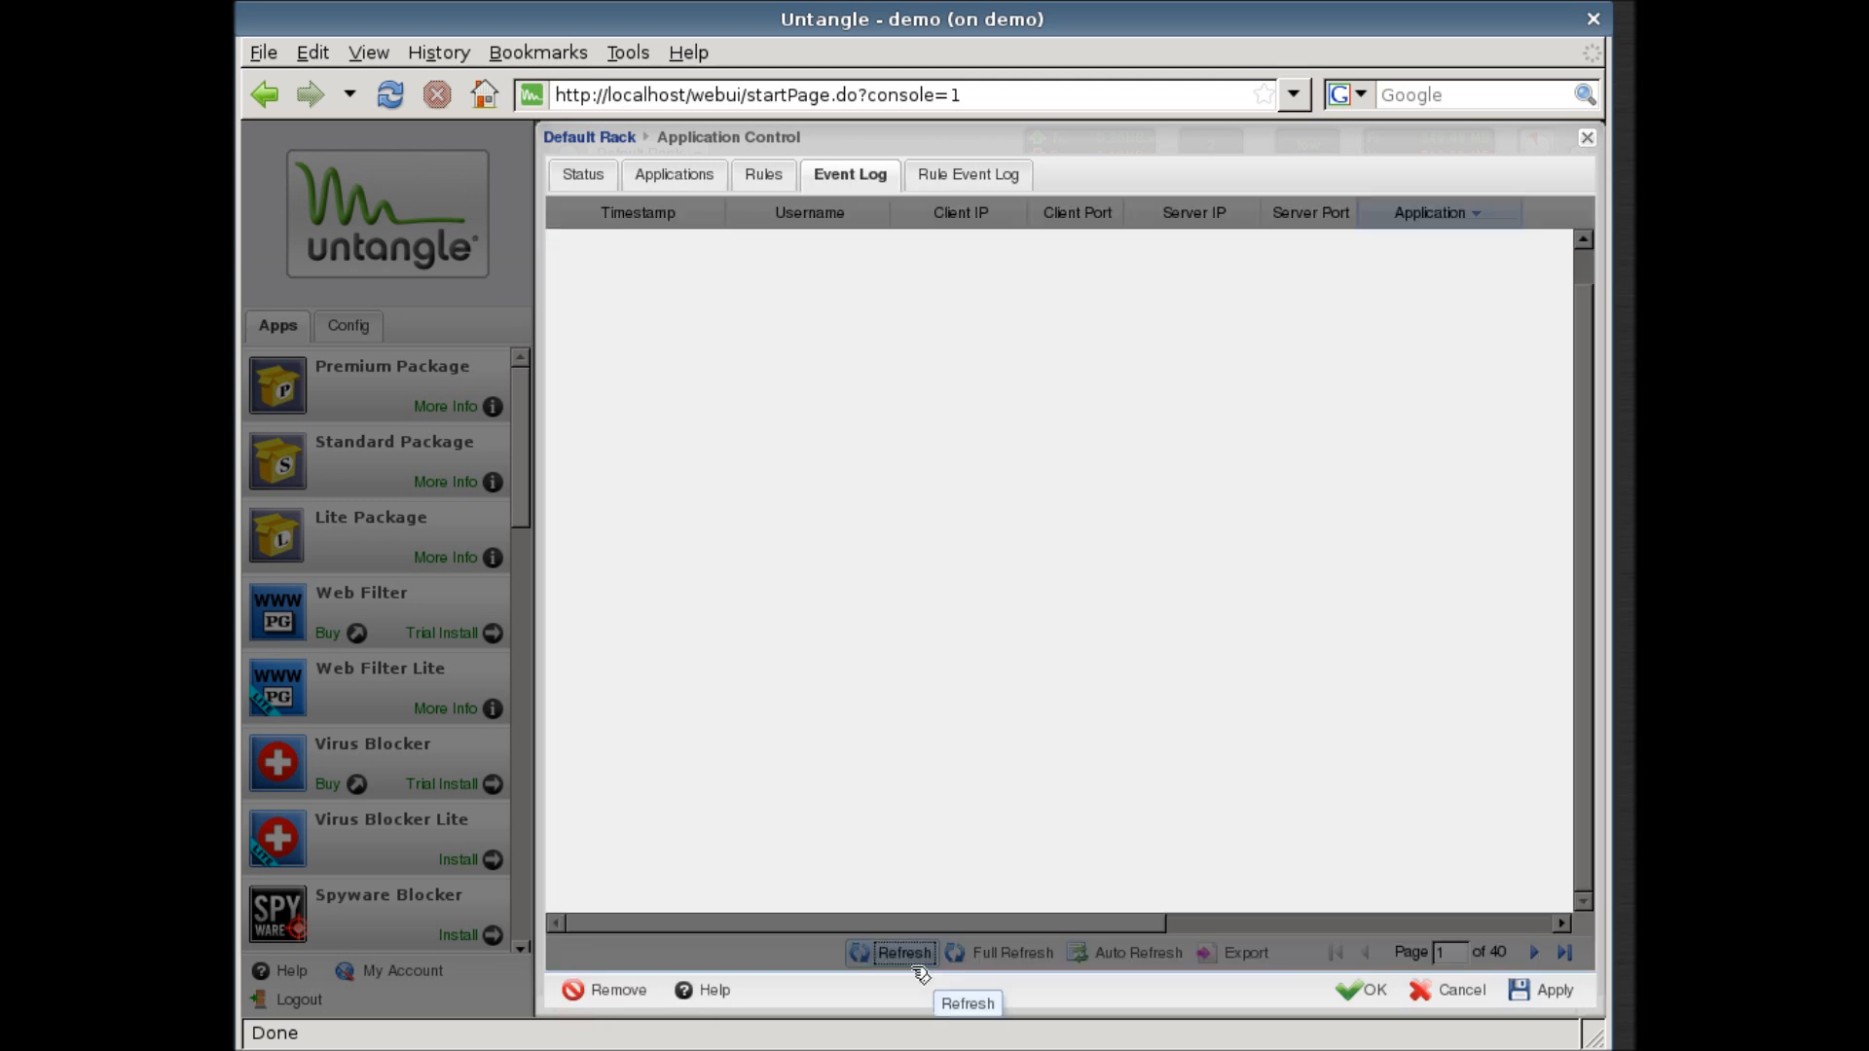
left_click(902, 952)
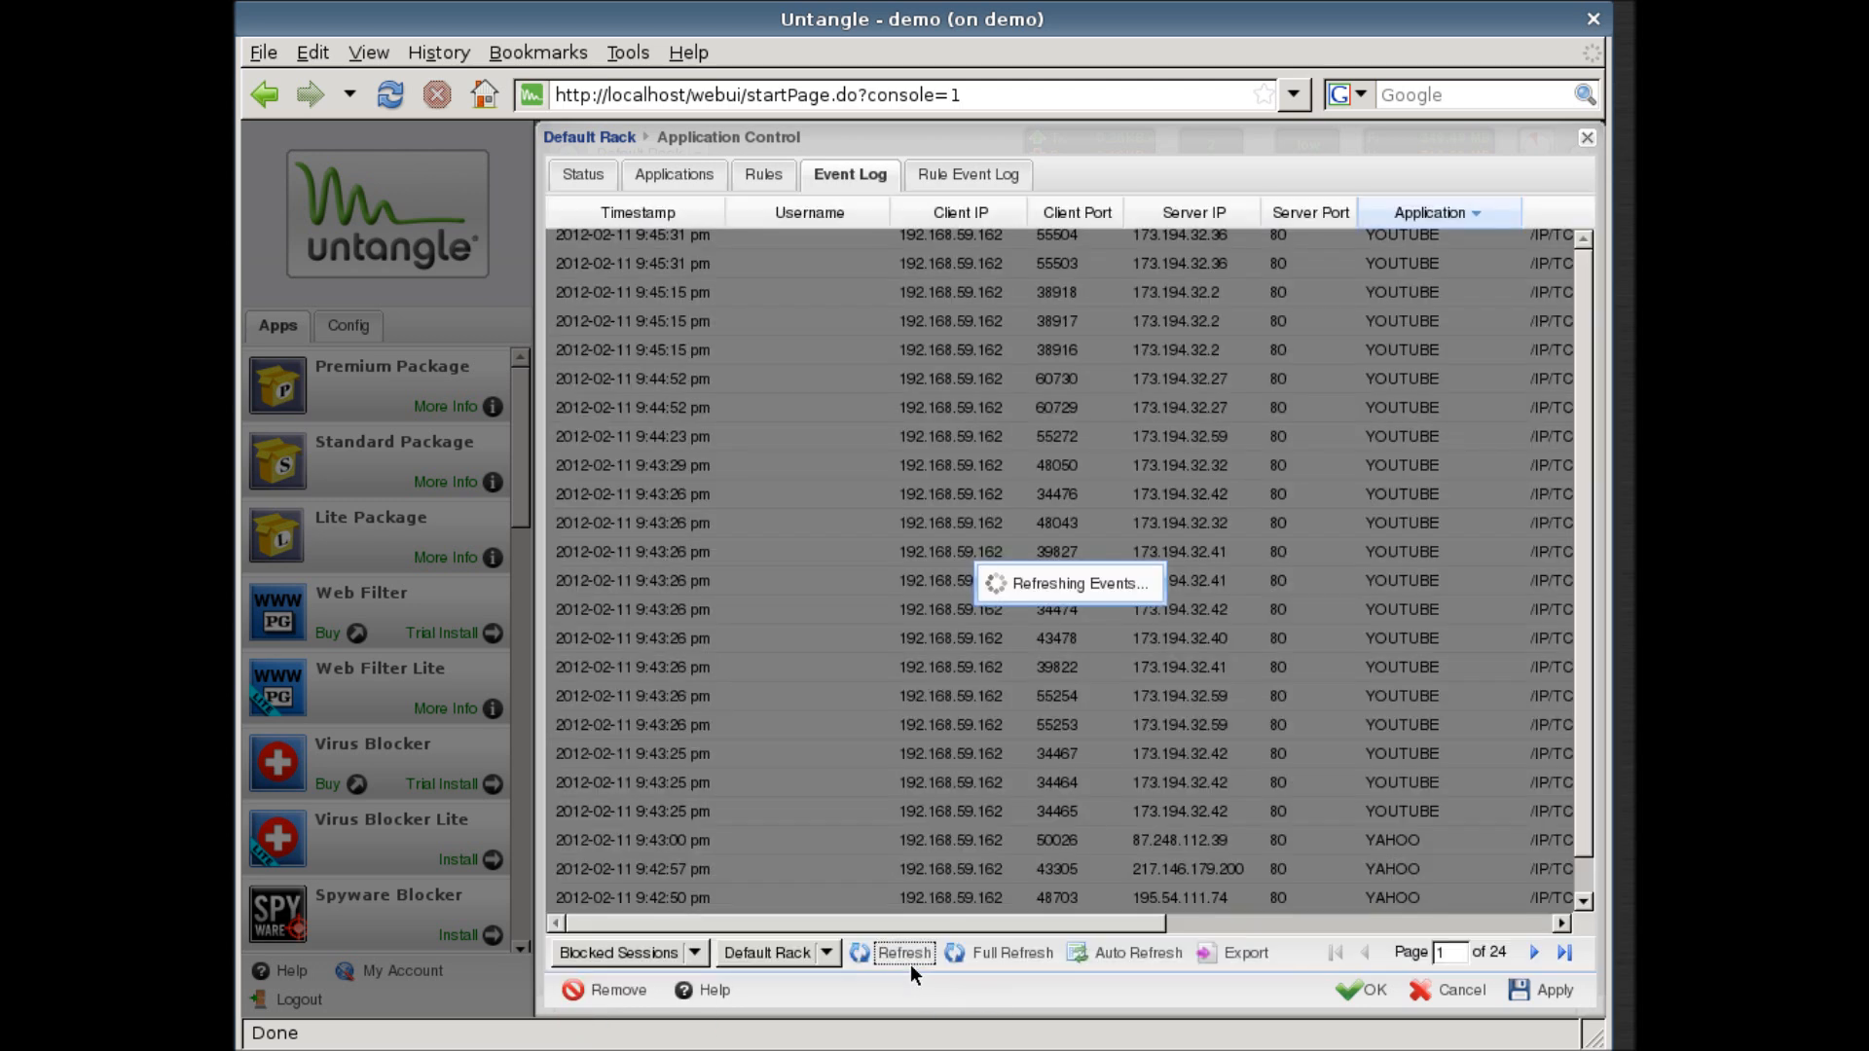
left_click(903, 952)
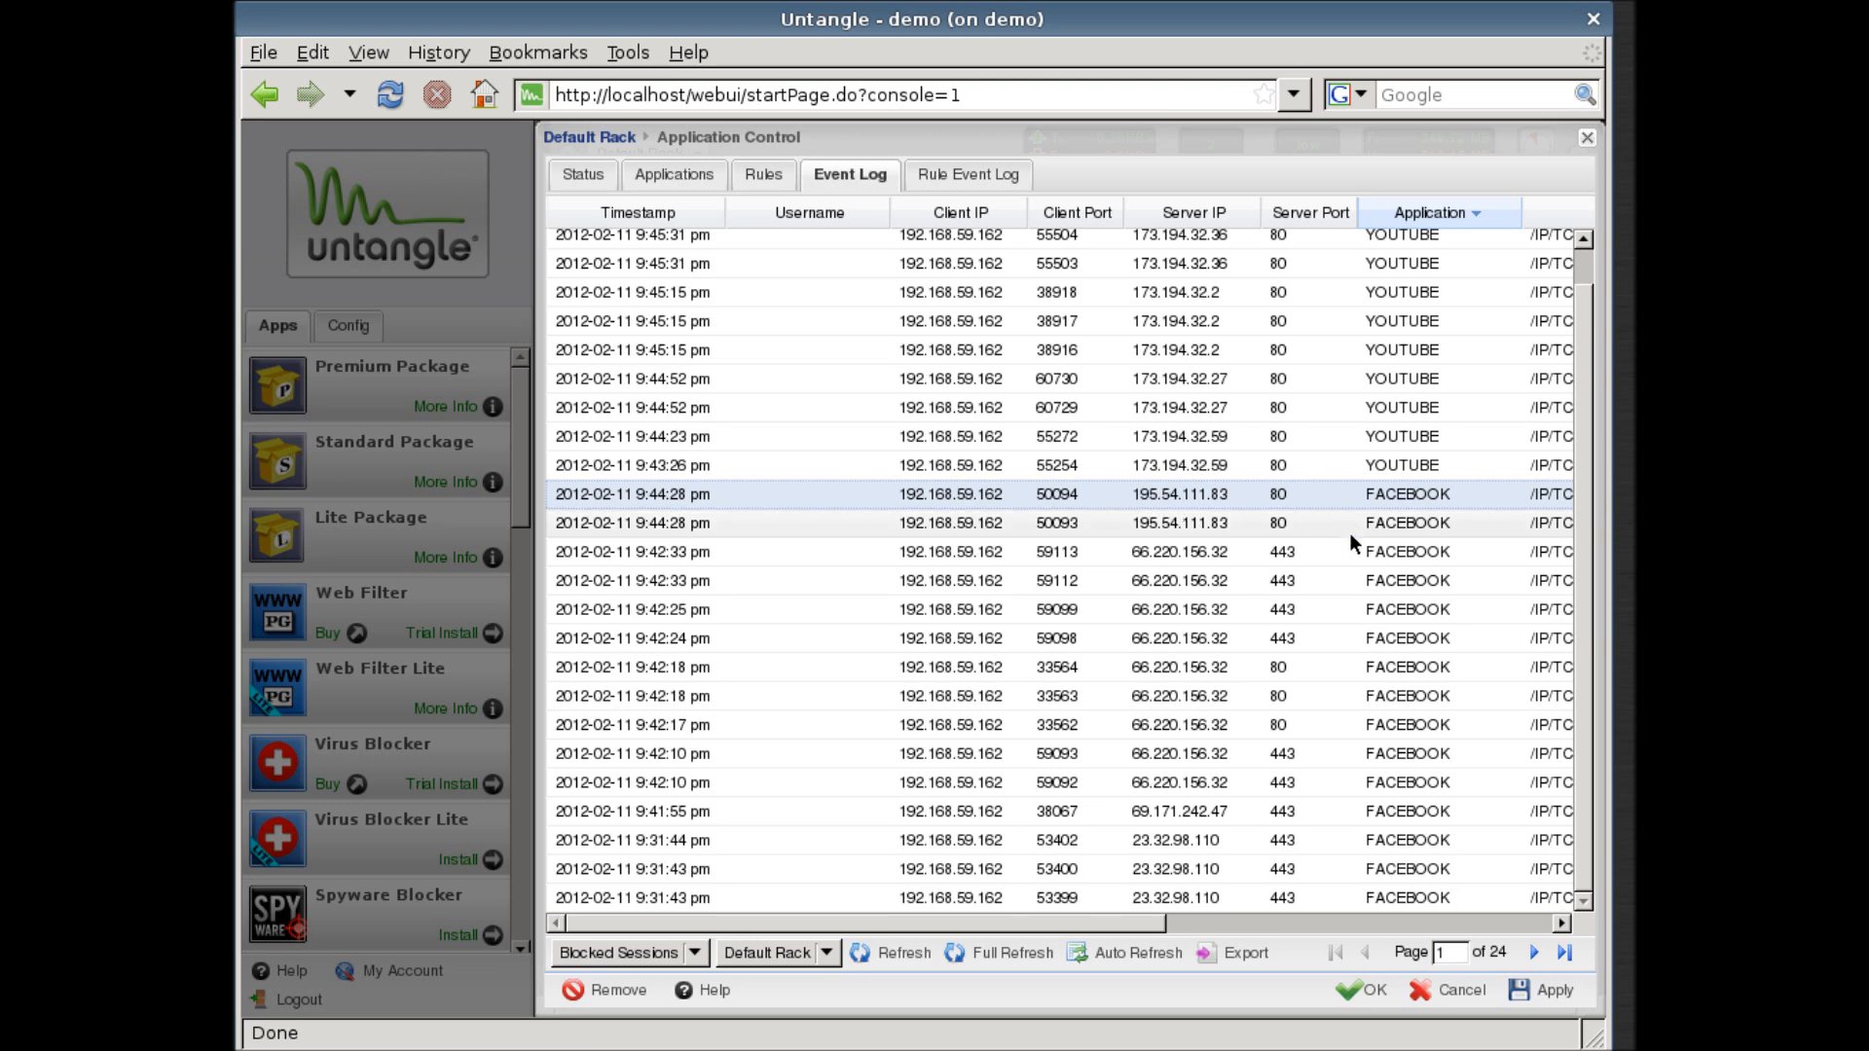
mouse_move(1095, 933)
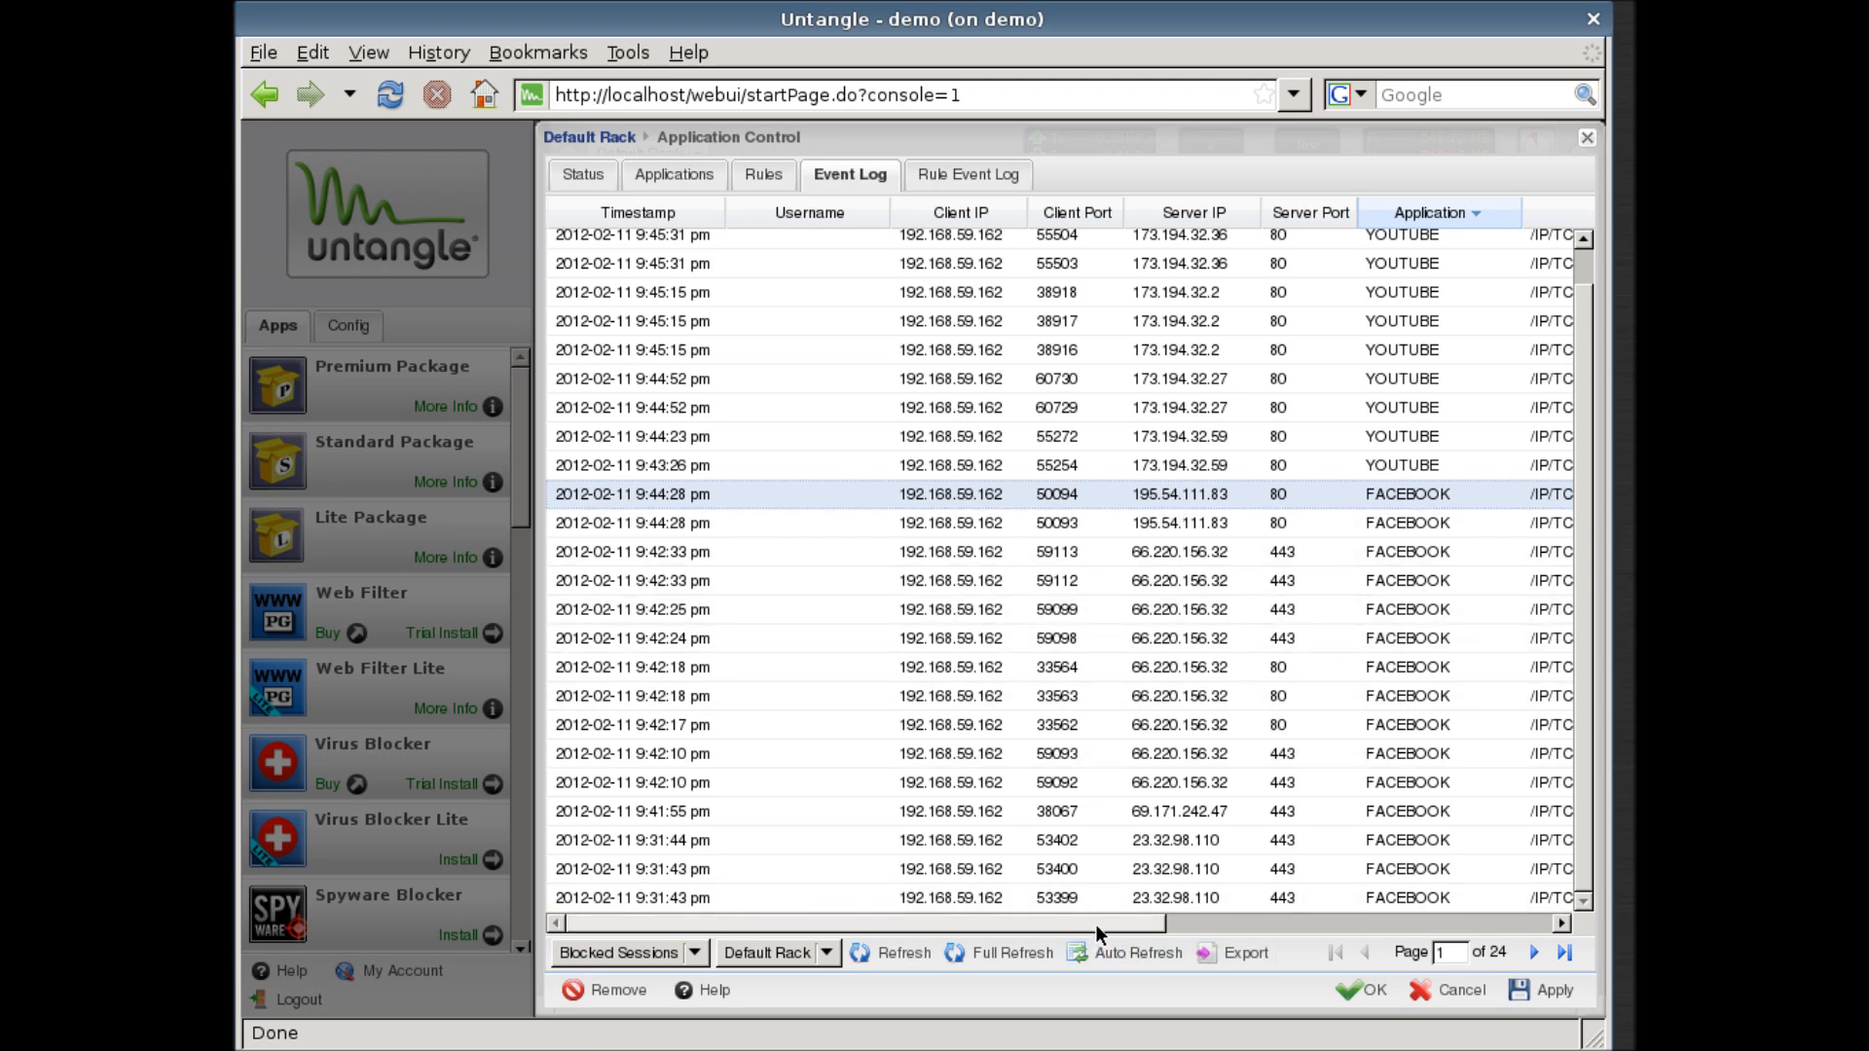